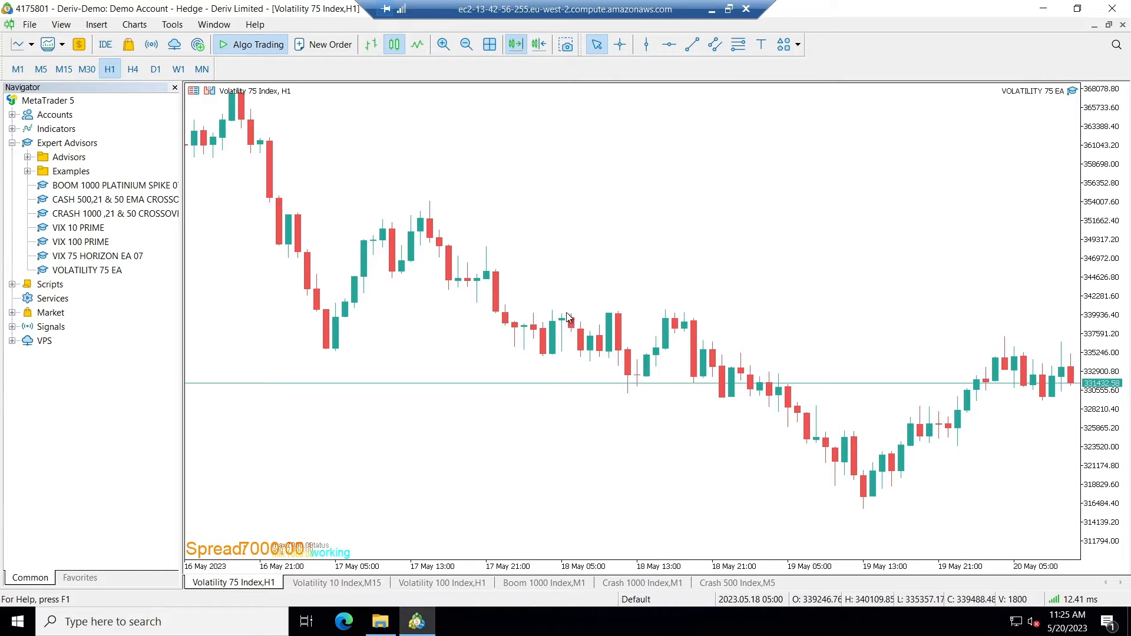
# Search Google for 'amazon aws' and open the Cloud Computing Services - Amazon Web Services result
pyautogui.click(335, 583)
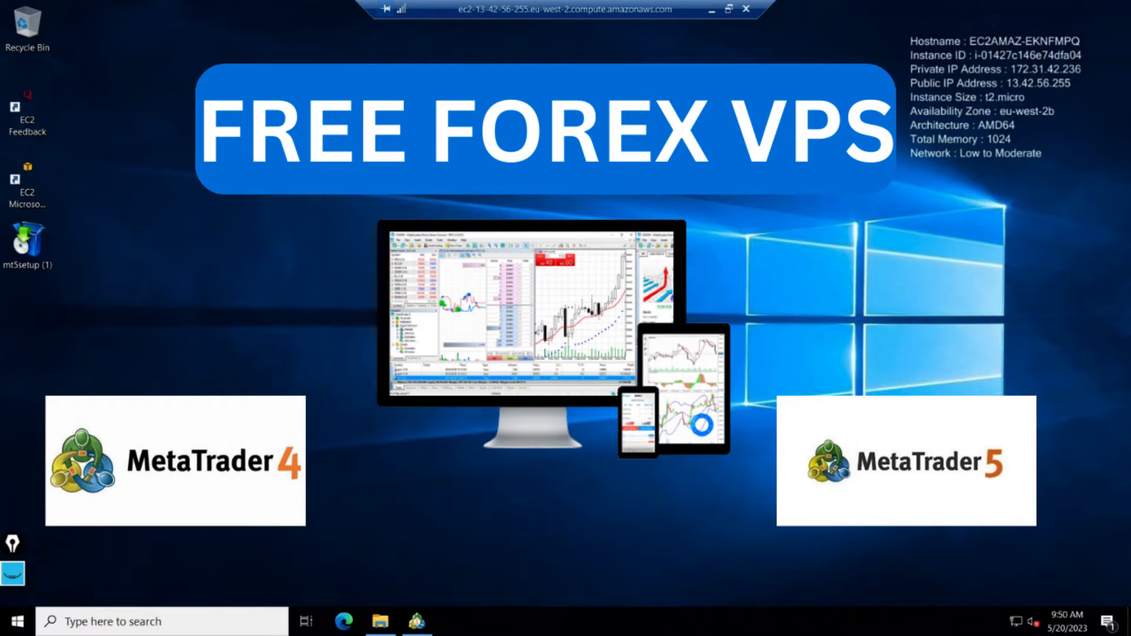
pyautogui.click(15, 621)
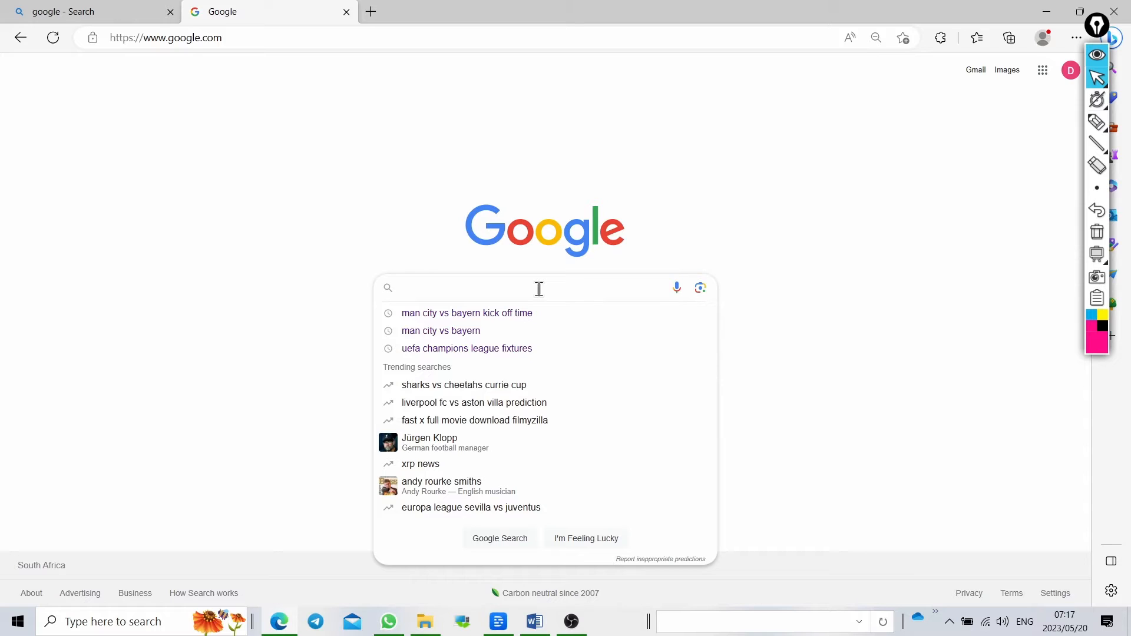
pyautogui.write('amazon aw')
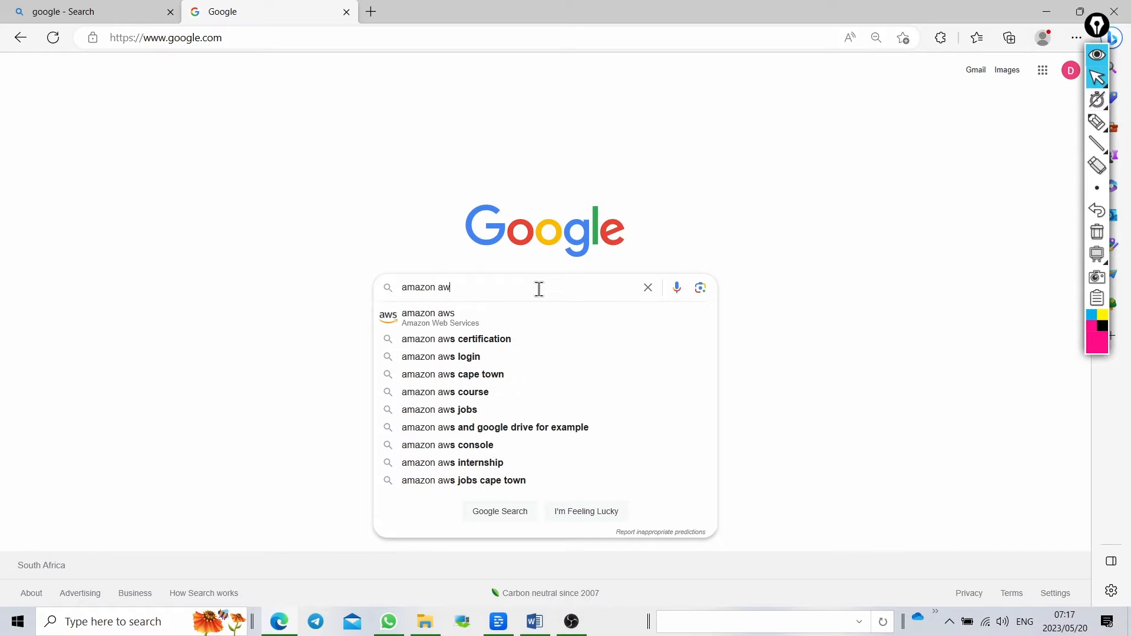
pyautogui.write('s')
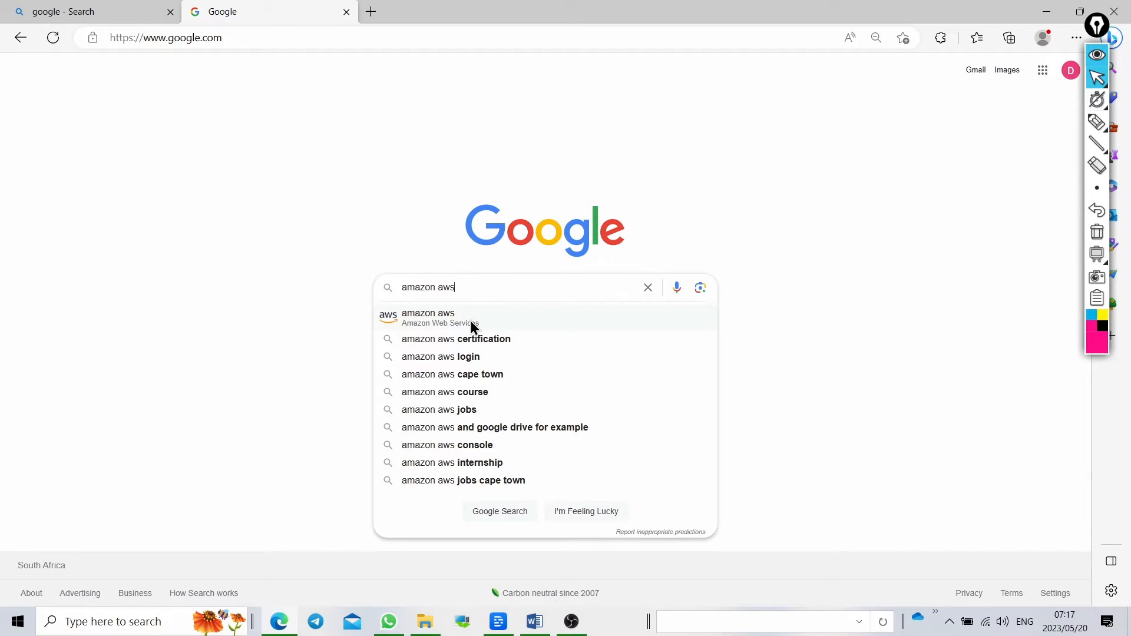
pyautogui.click(427, 317)
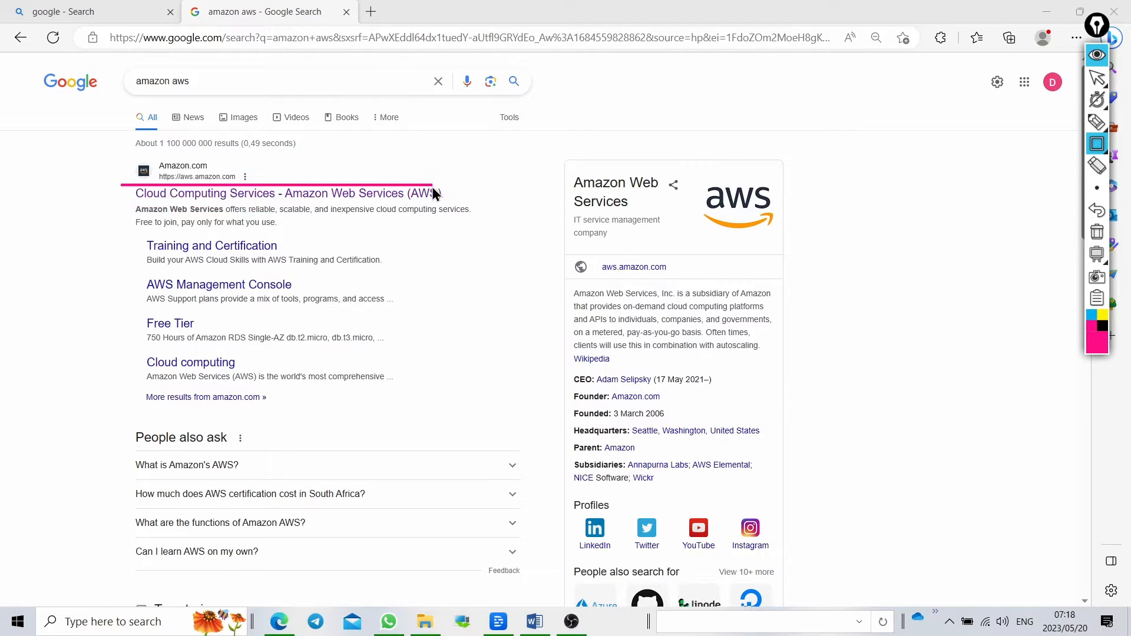
pyautogui.moveTo(136, 184); pyautogui.dragTo(505, 204)
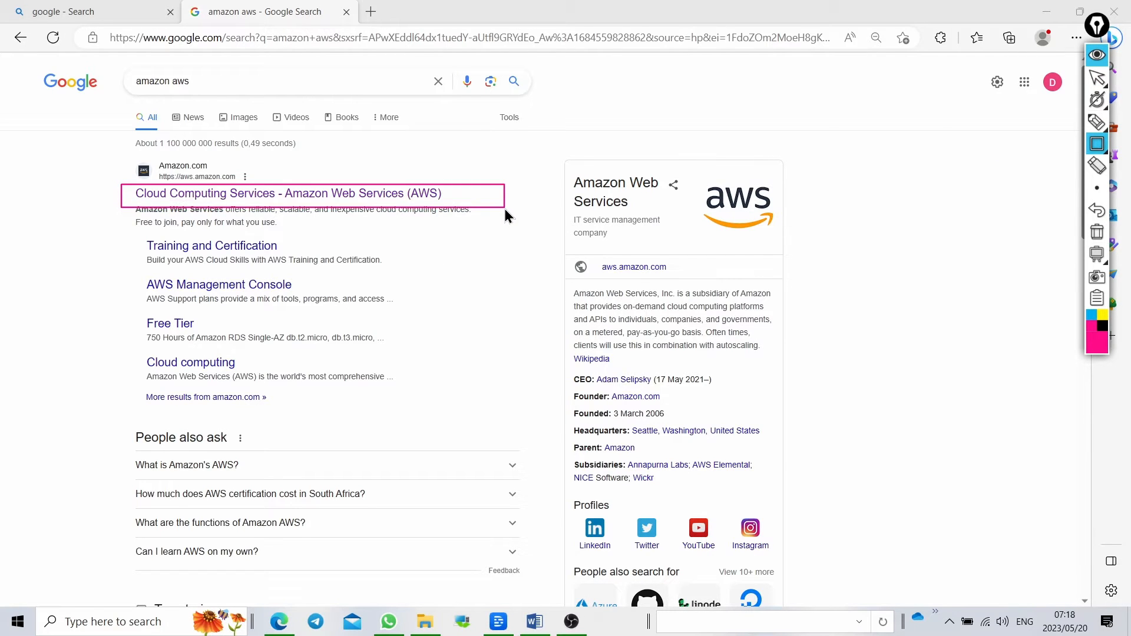
pyautogui.click(287, 193)
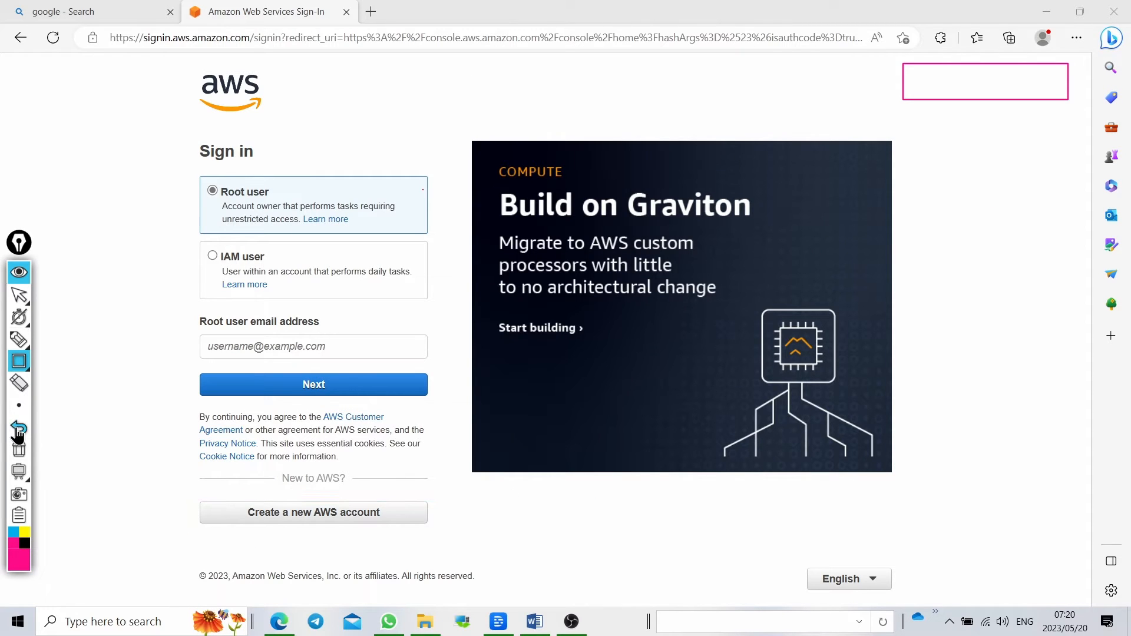
pyautogui.moveTo(186, 480)
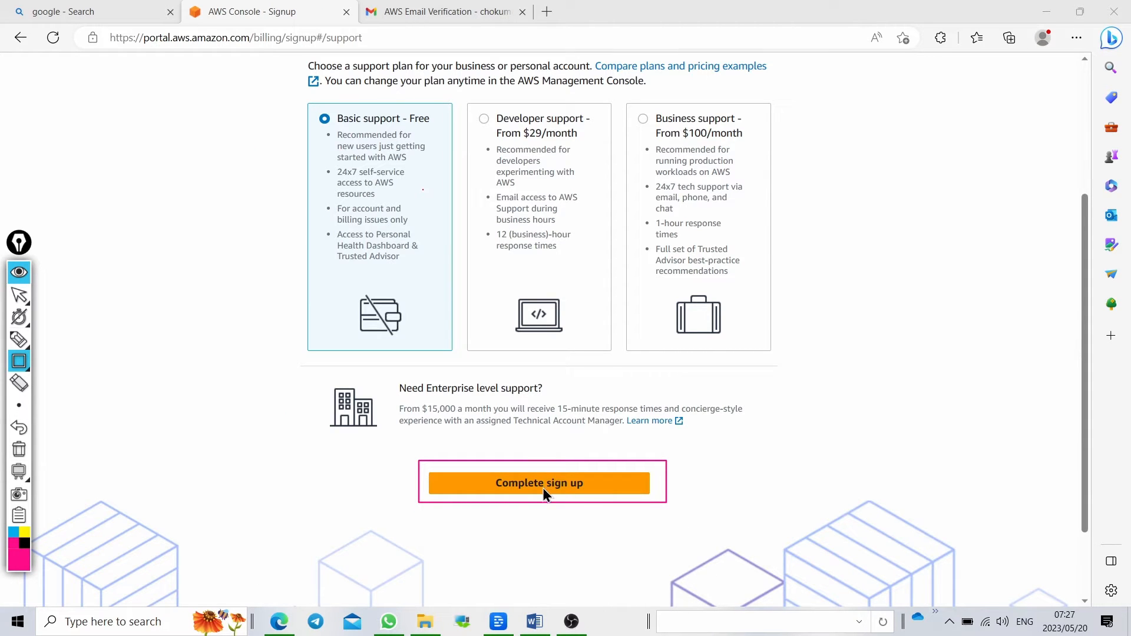
pyautogui.click(540, 482)
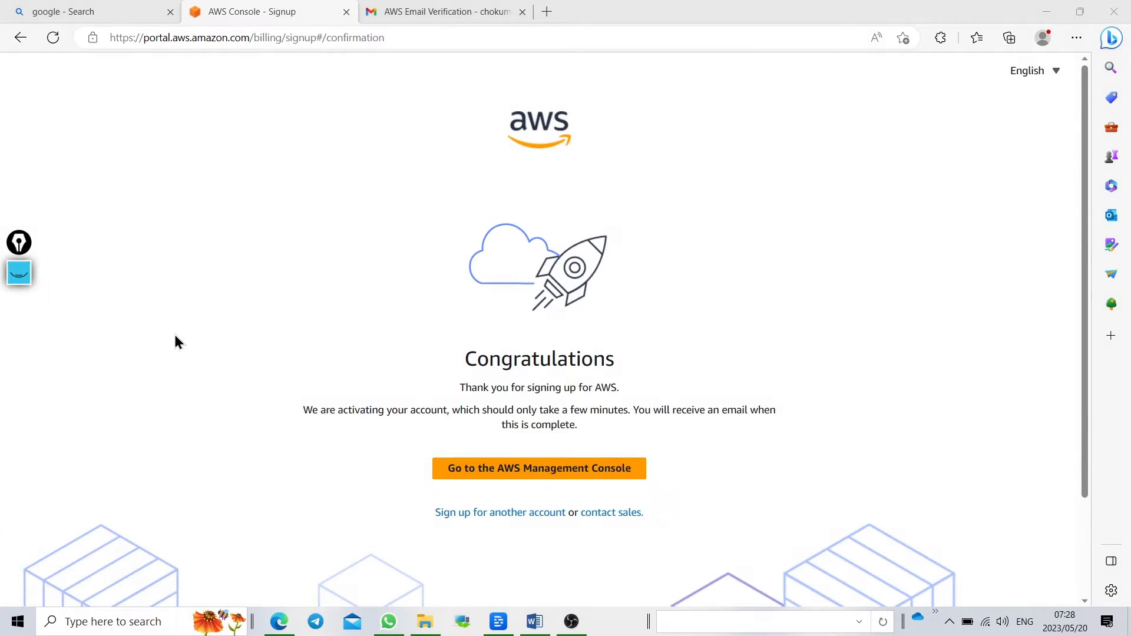
pyautogui.click(537, 467)
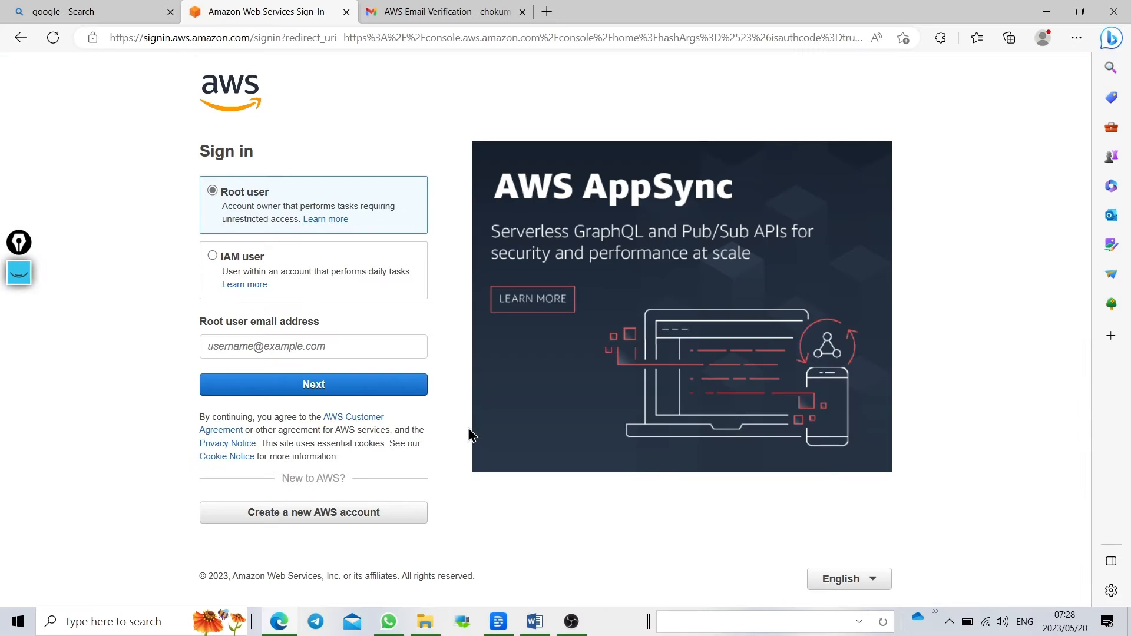
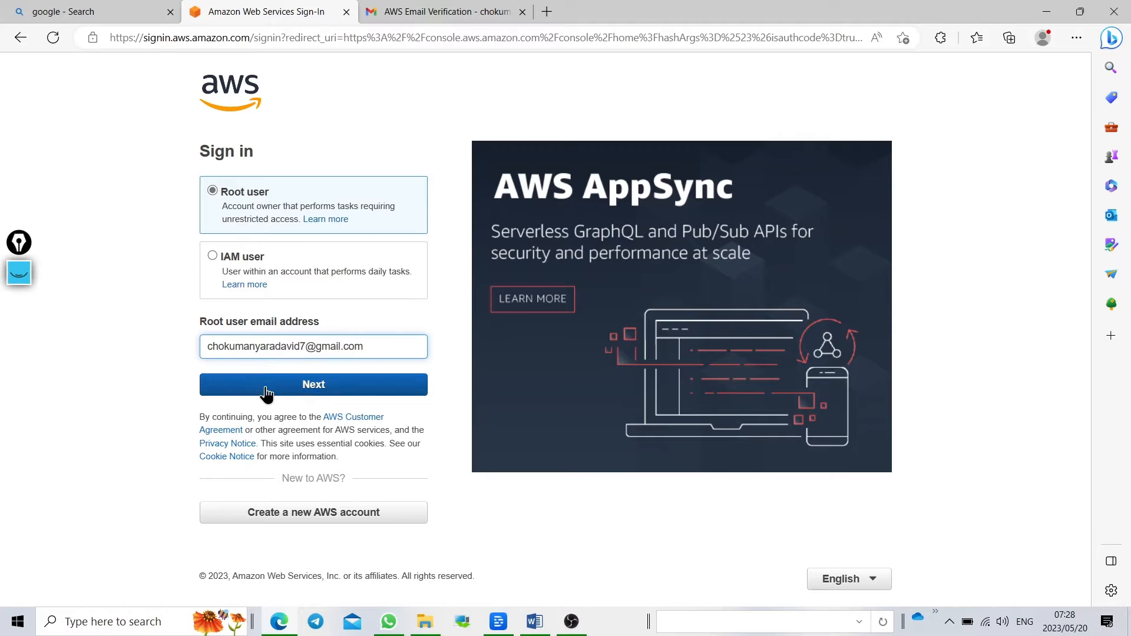
pyautogui.click(312, 383)
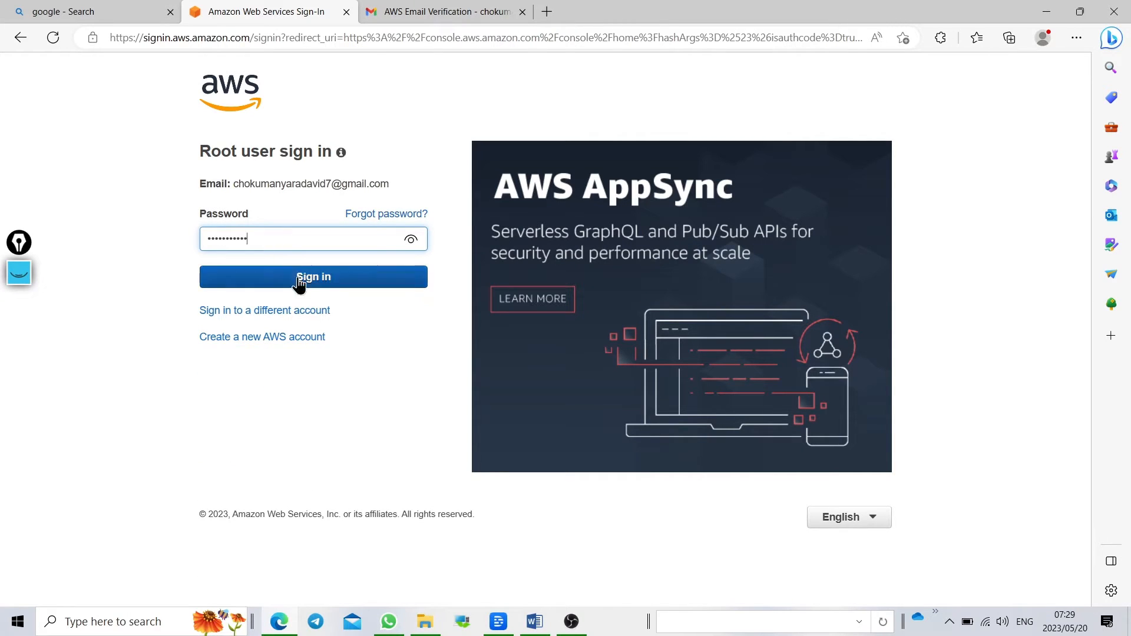
pyautogui.click(313, 277)
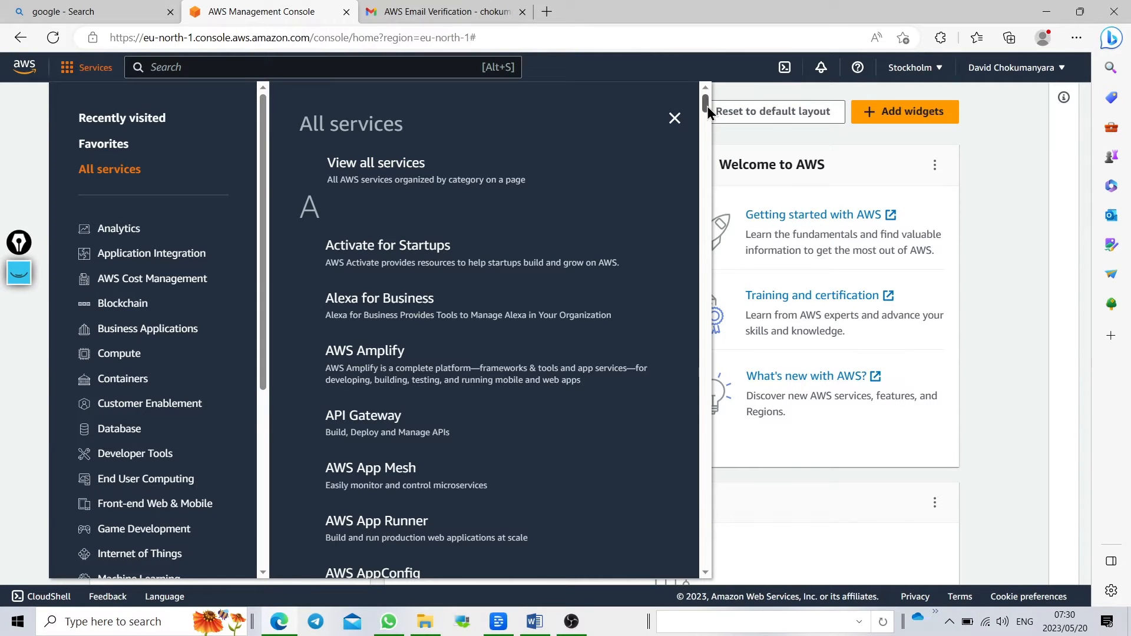
# Open EC2 from All services, view the empty Instances list, and start launching an instance
pyautogui.scroll(-3)
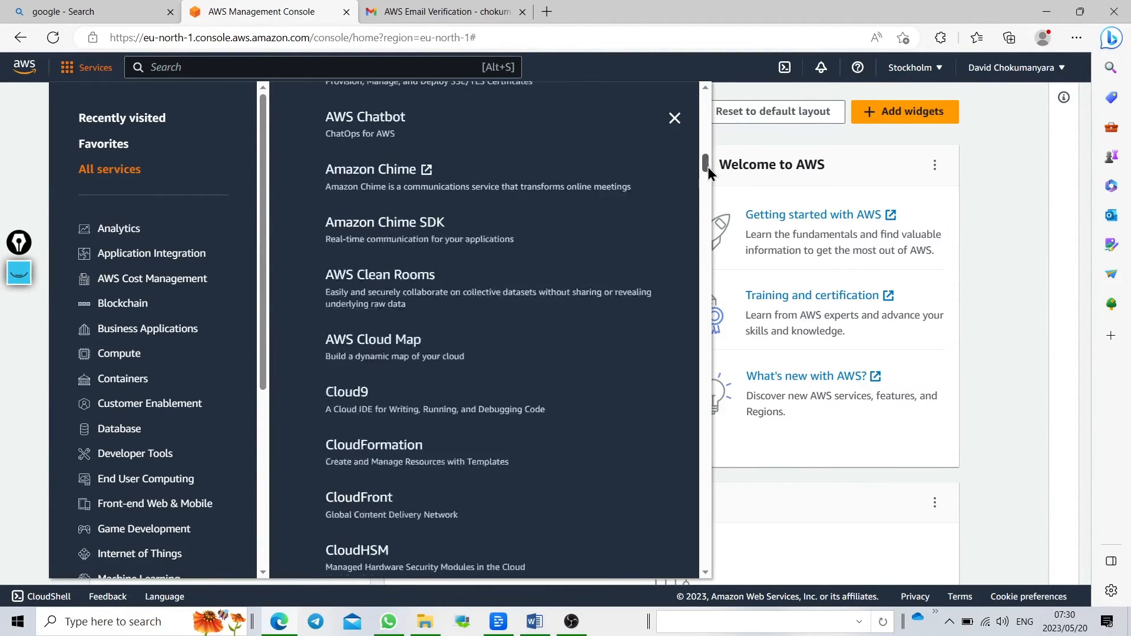
pyautogui.scroll(-3)
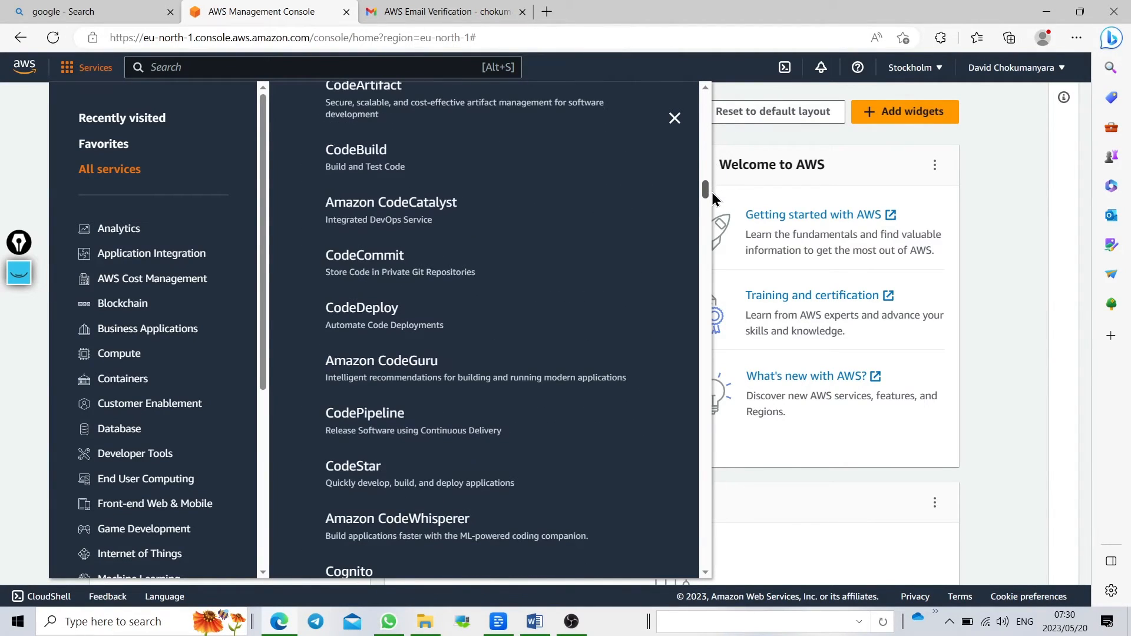
pyautogui.scroll(-3)
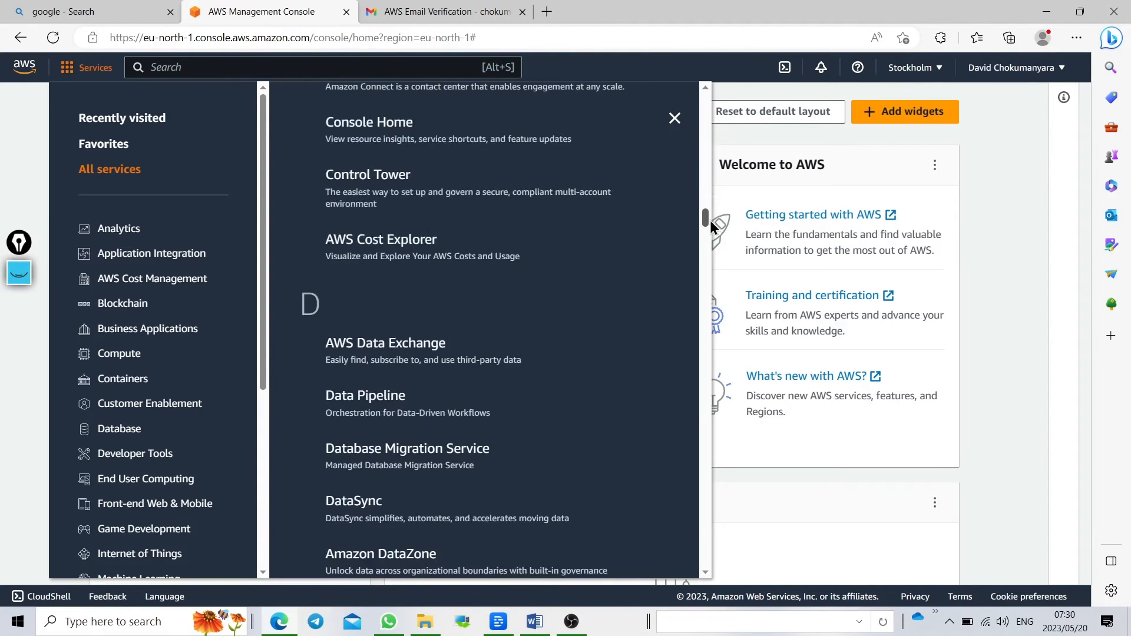
pyautogui.scroll(-3)
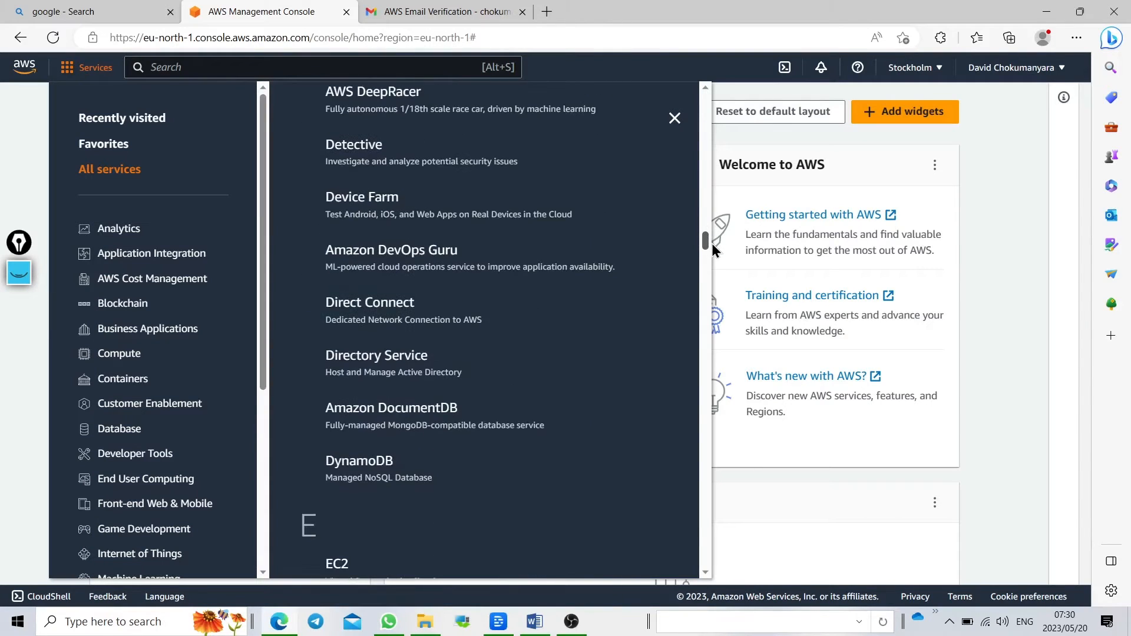
pyautogui.scroll(-3)
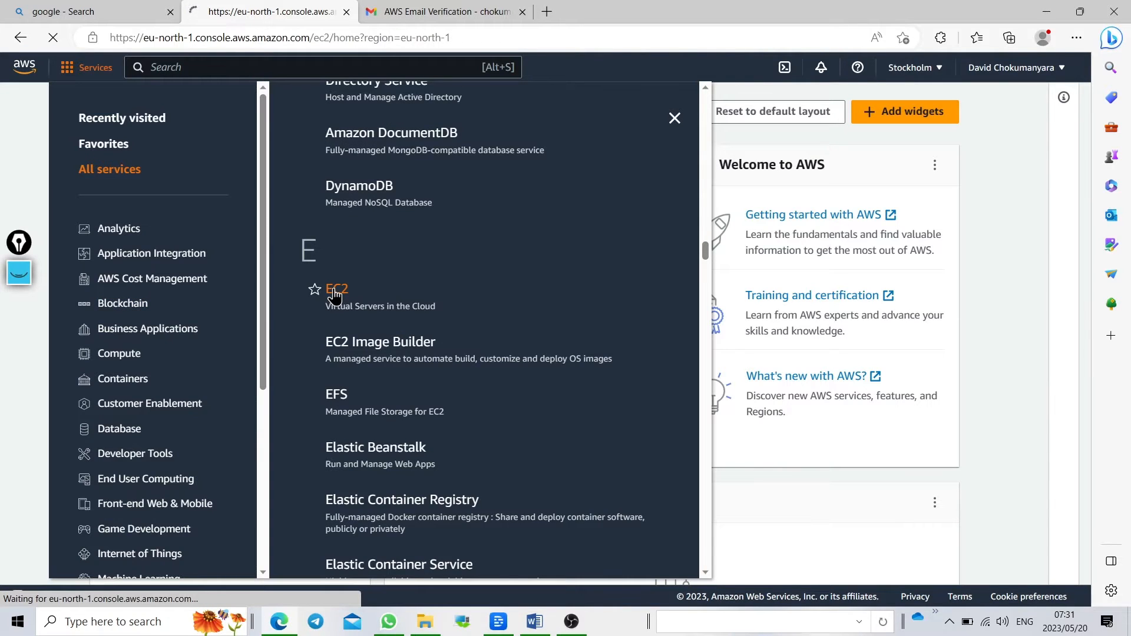
pyautogui.click(337, 290)
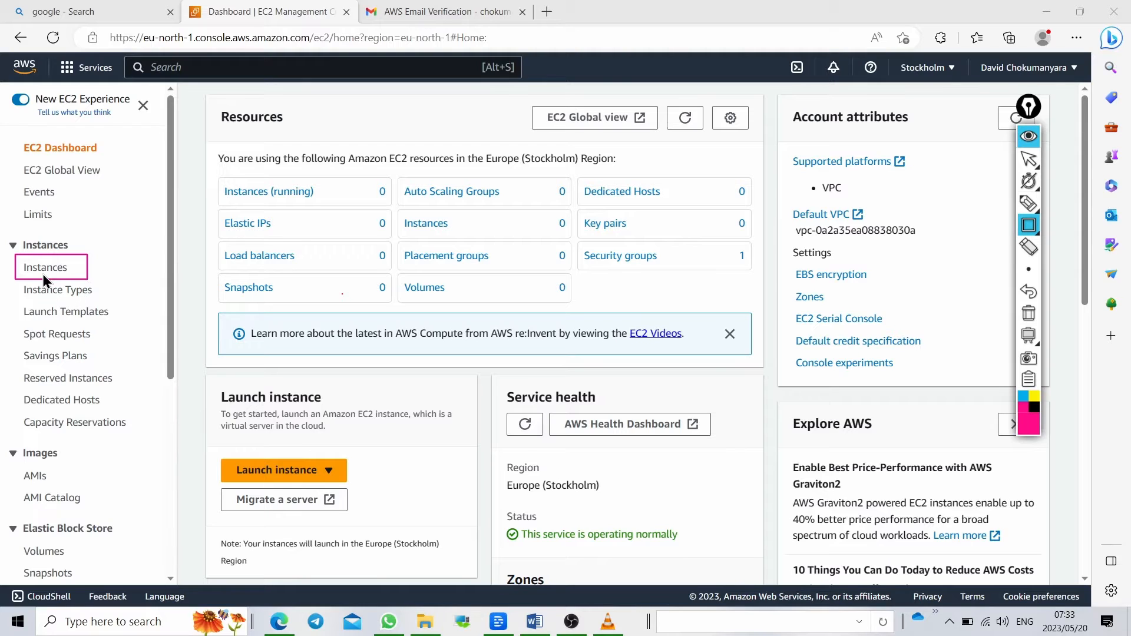
pyautogui.moveTo(1000, 163)
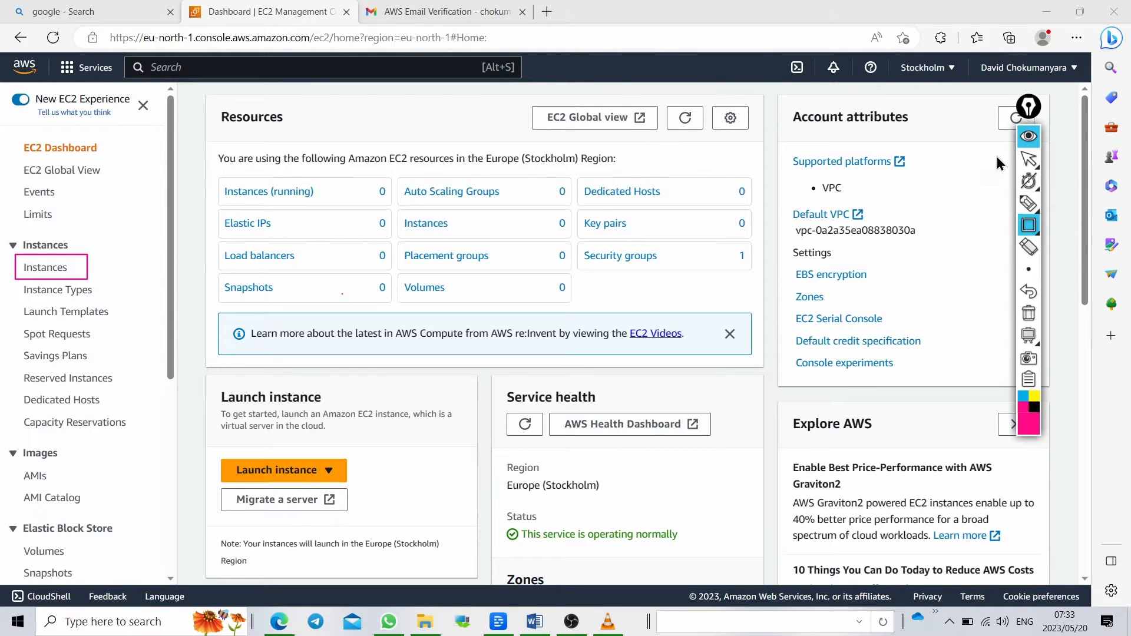
pyautogui.click(46, 267)
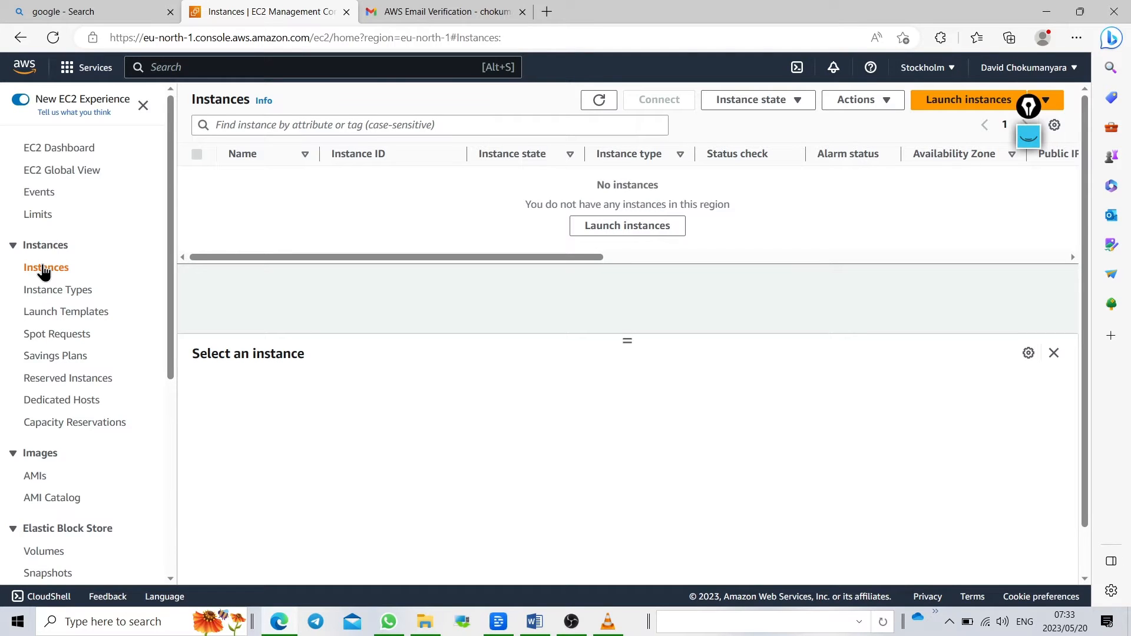
pyautogui.moveTo(148, 321)
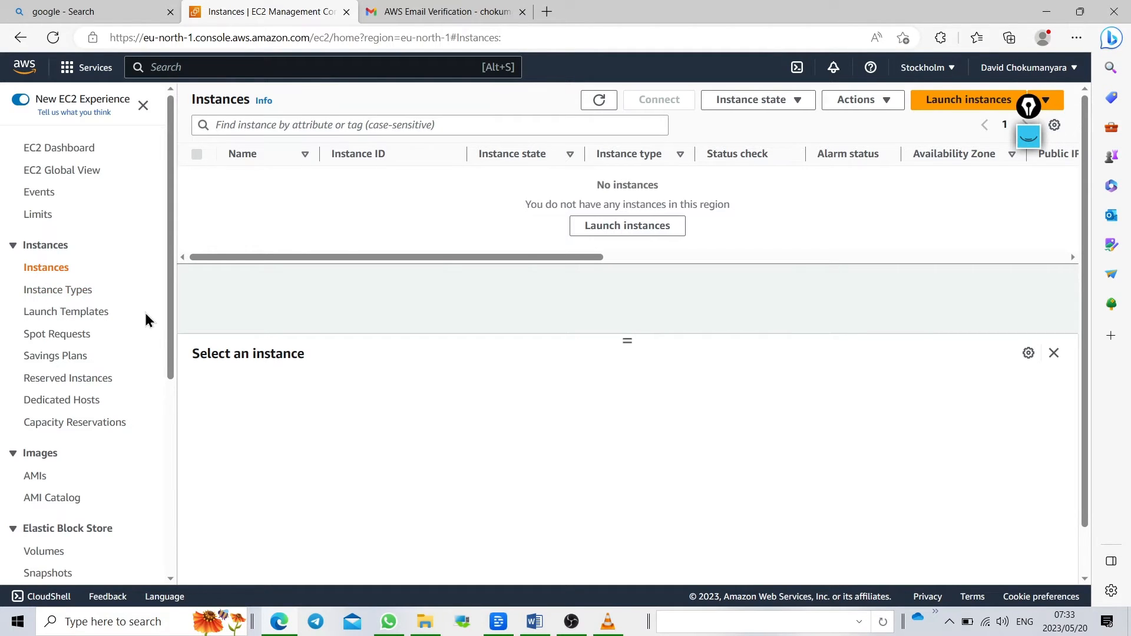
pyautogui.click(969, 99)
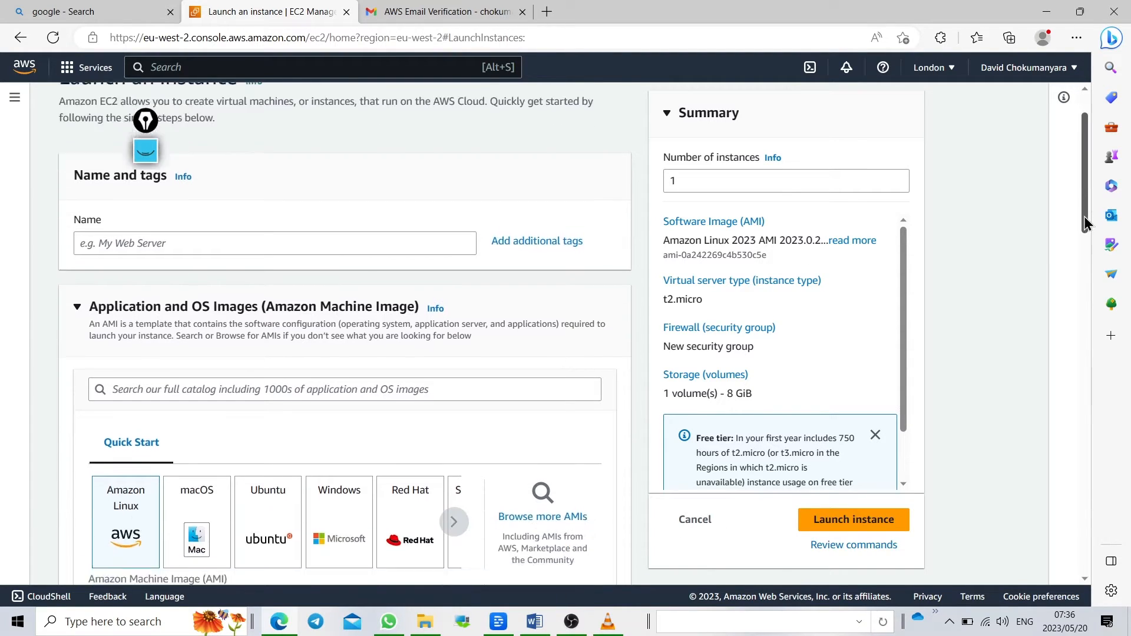
# Choose the Microsoft Windows Server 2022 Base AMI, keep t2.micro, and scroll to Key pair
pyautogui.scroll(-3)
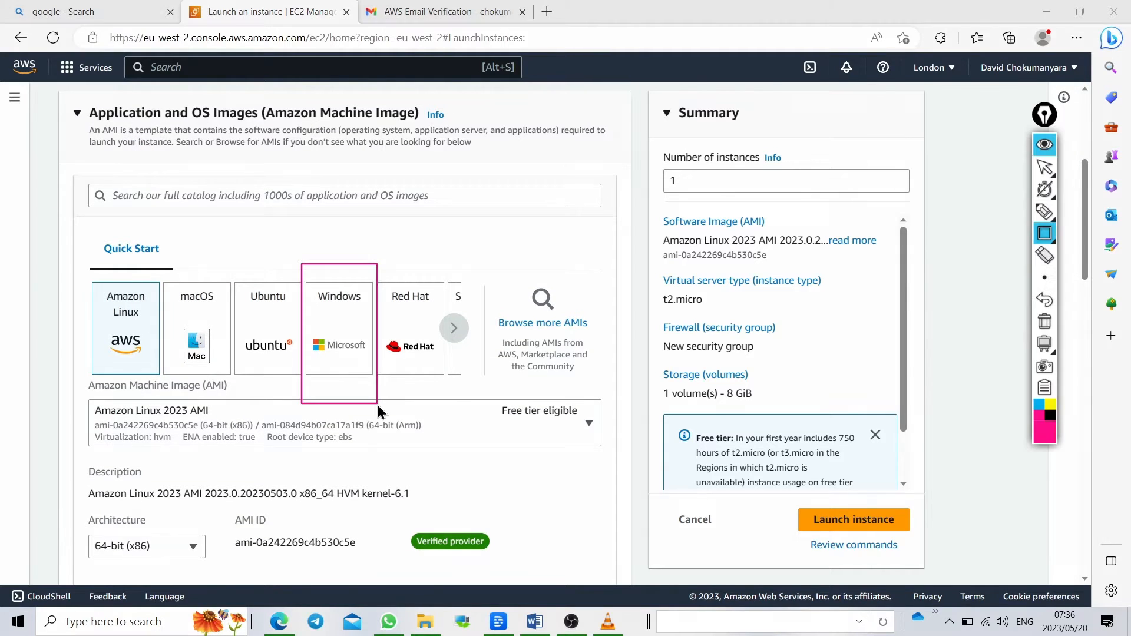
pyautogui.moveTo(361, 354)
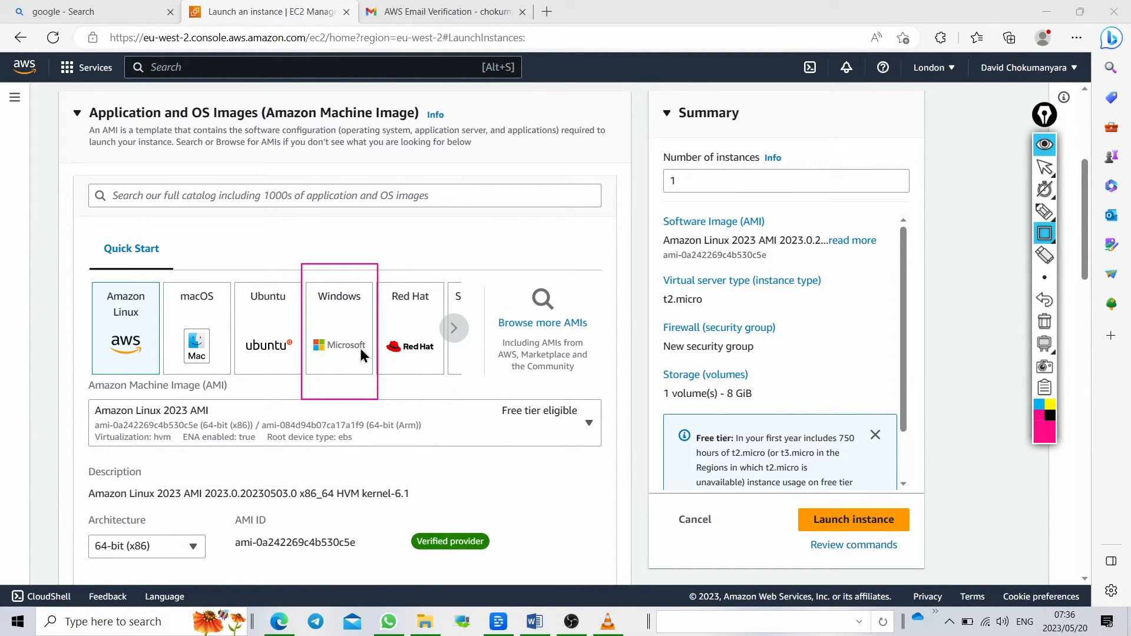
pyautogui.moveTo(334, 324)
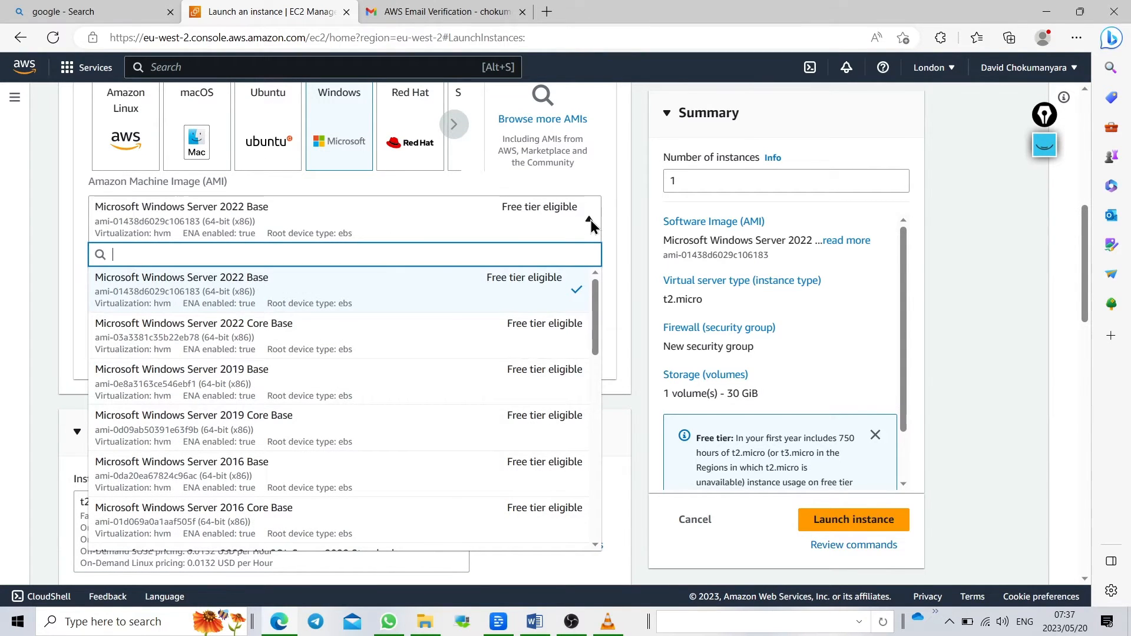
pyautogui.moveTo(623, 216)
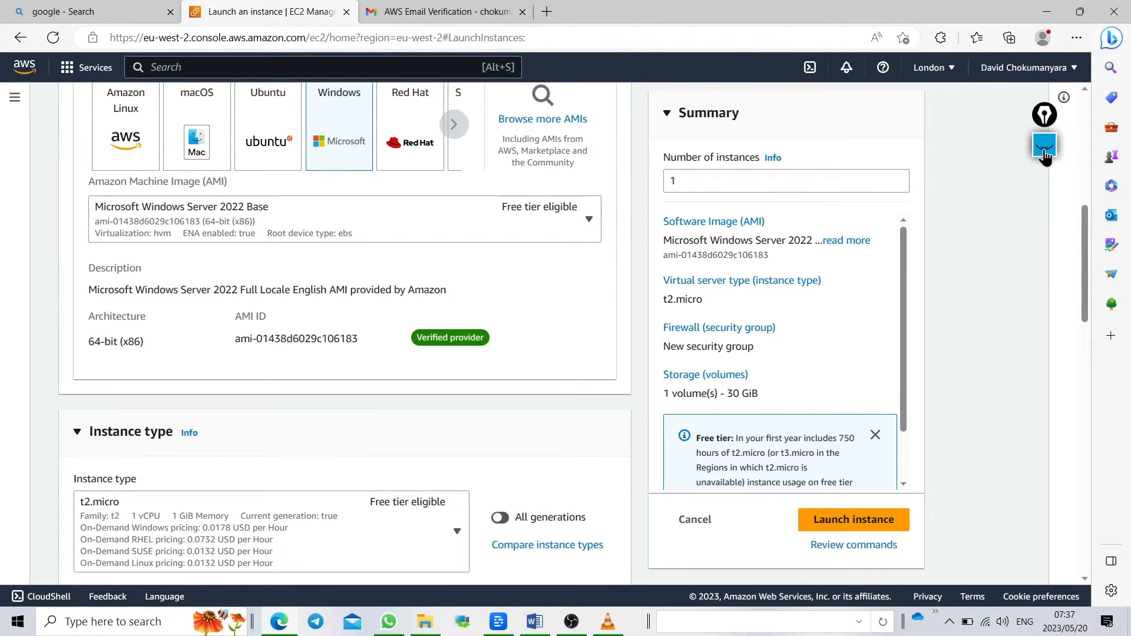
pyautogui.click(1043, 144)
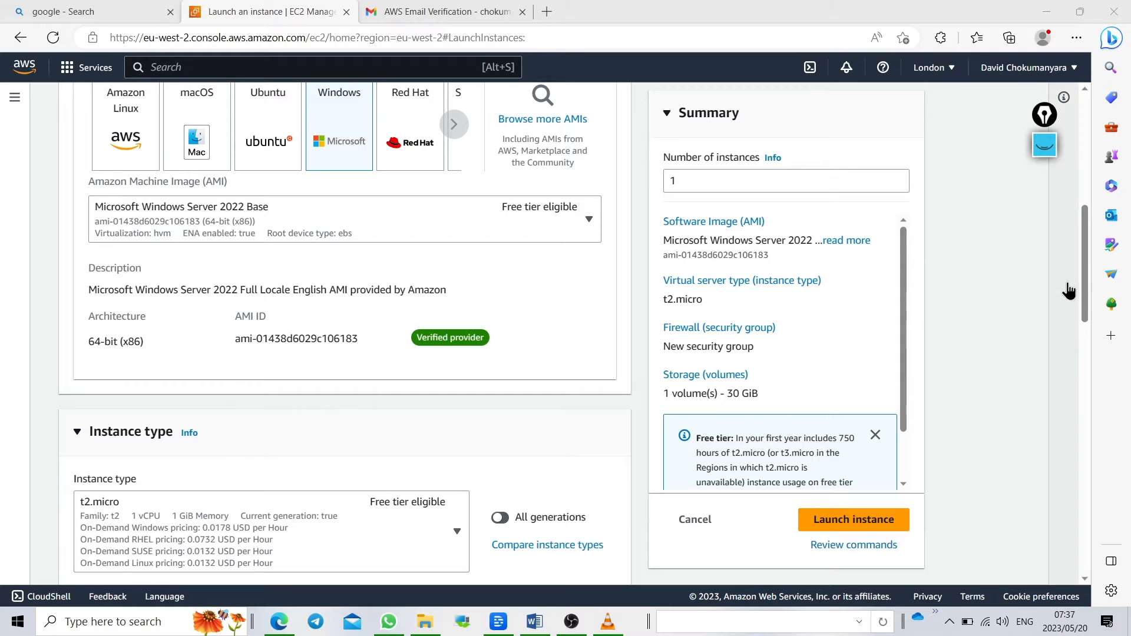
pyautogui.scroll(-3)
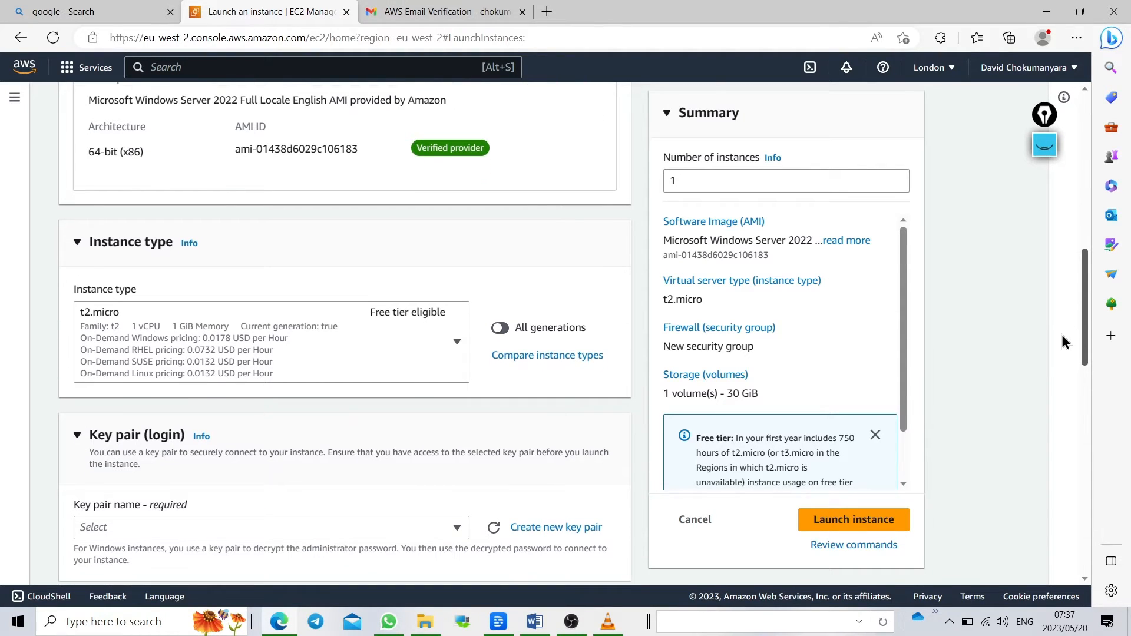
pyautogui.scroll(-3)
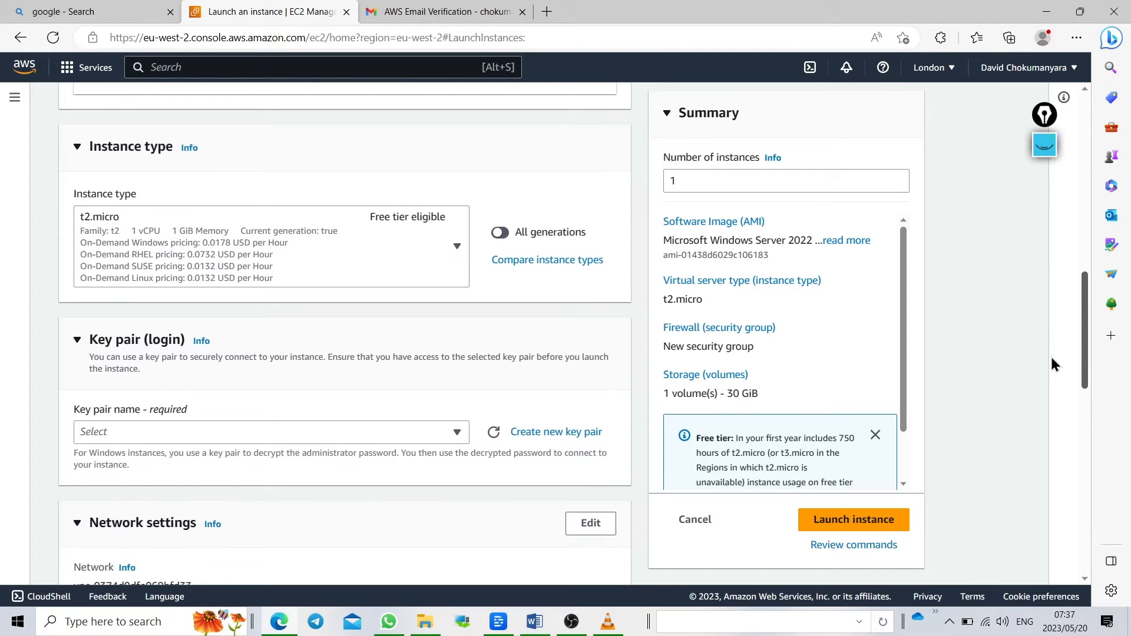
pyautogui.scroll(-3)
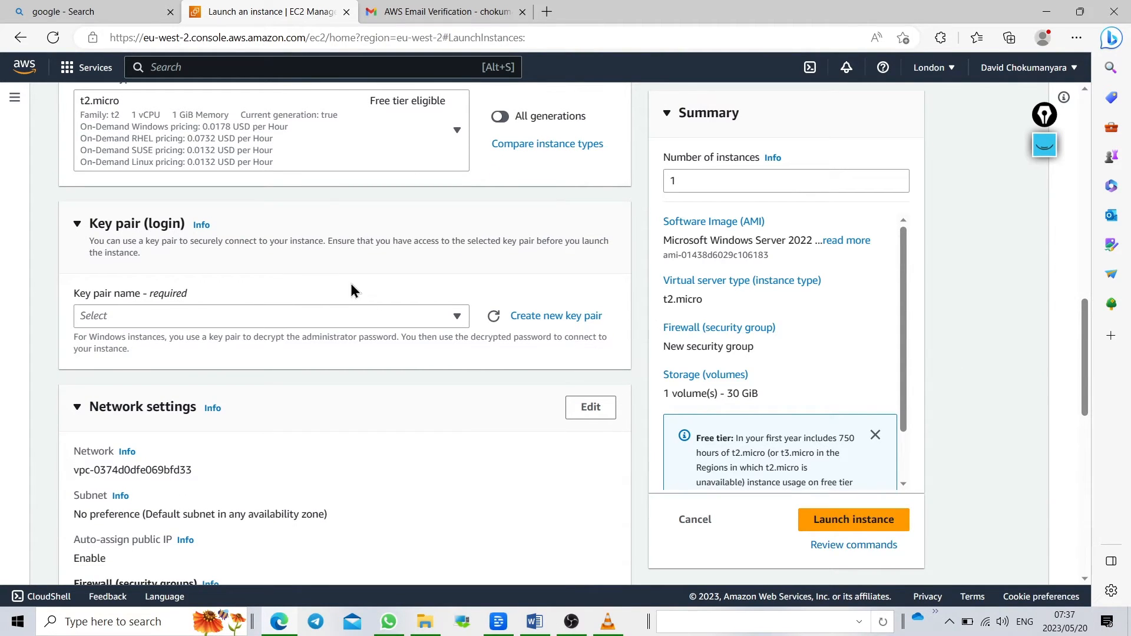
# Create a new key pair named keypair in .pem format and download it
pyautogui.click(270, 315)
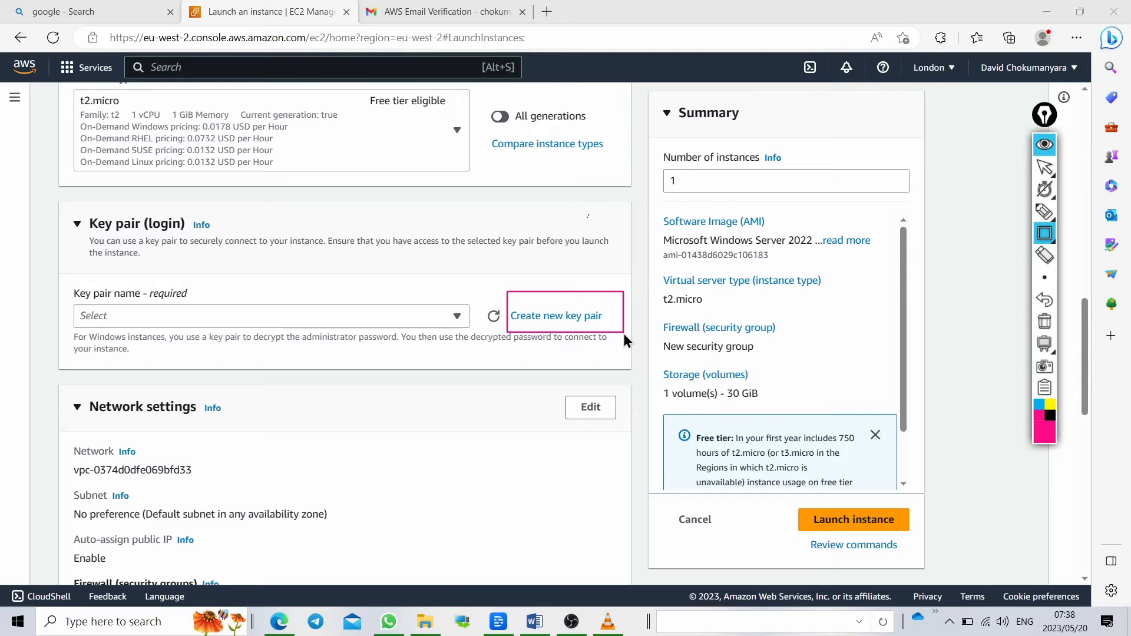
pyautogui.click(556, 315)
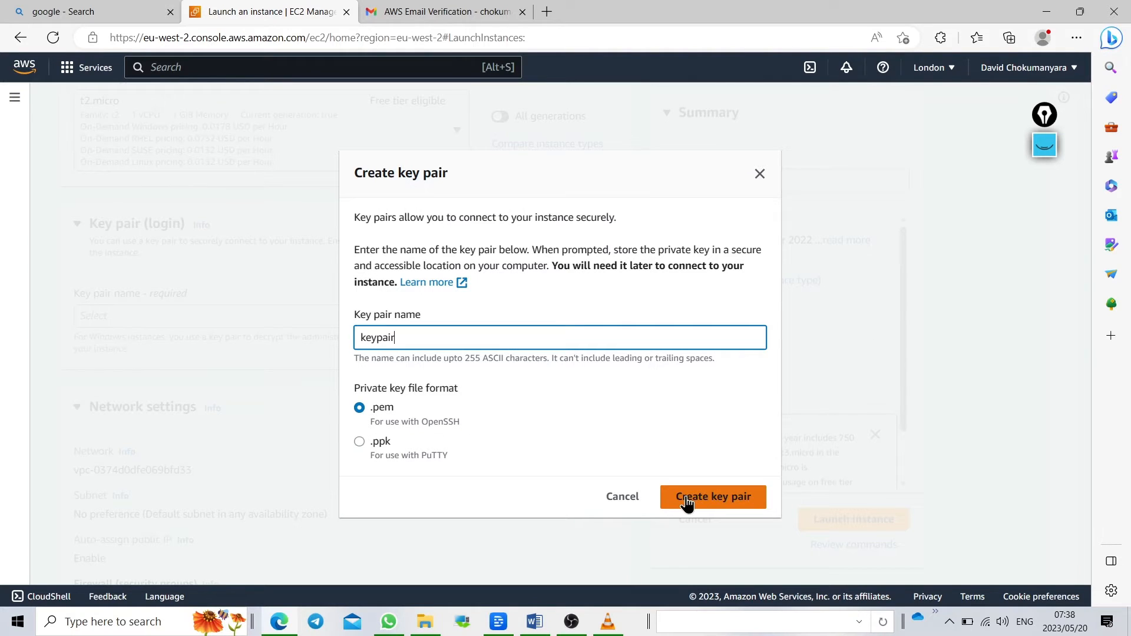
pyautogui.click(713, 496)
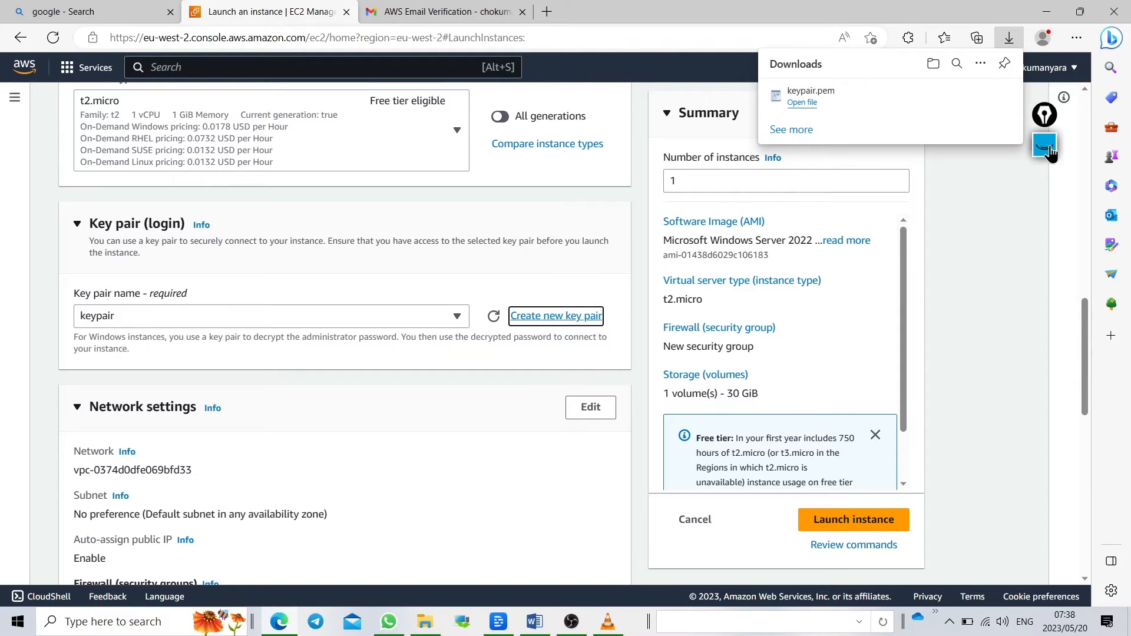
# Scroll through the remaining launch settings and launch the Windows instance
pyautogui.scroll(-3)
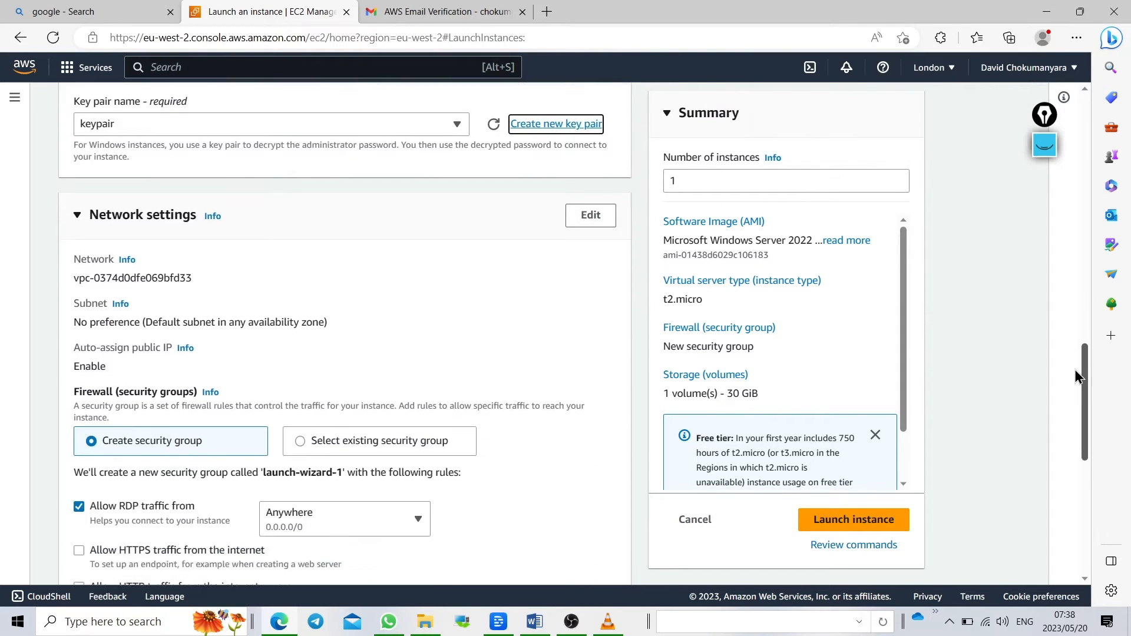
pyautogui.scroll(-3)
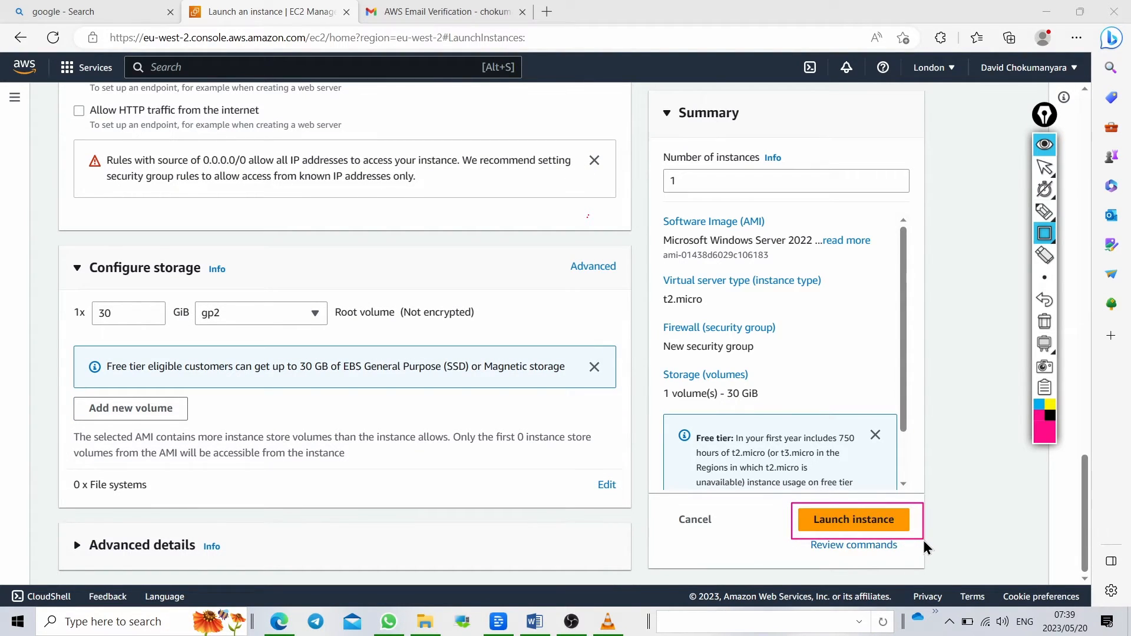
pyautogui.moveTo(866, 530)
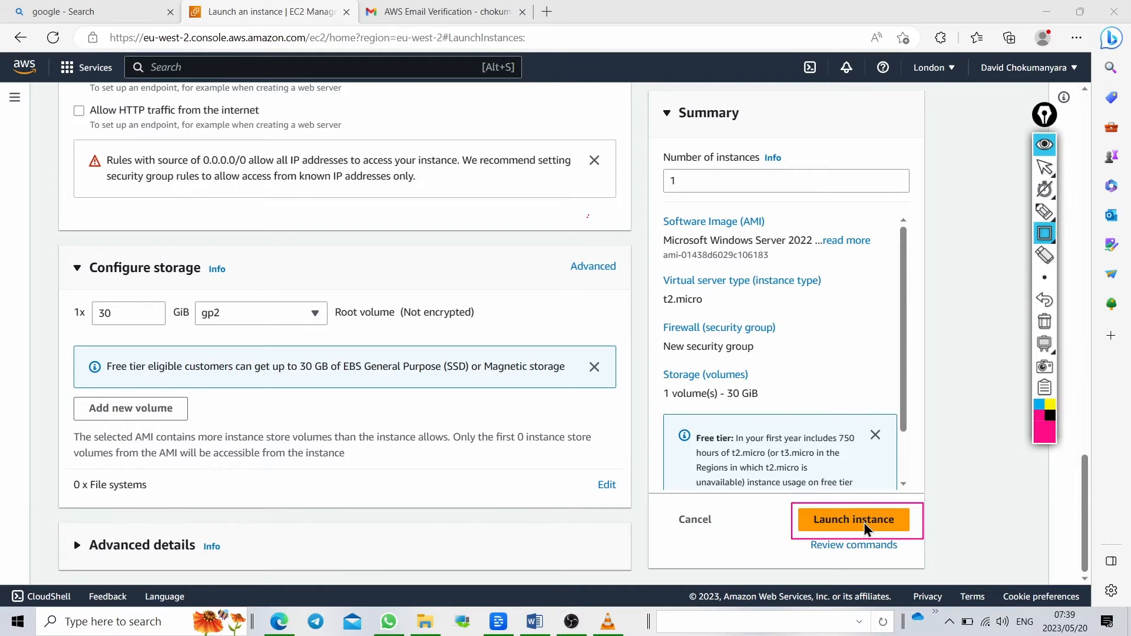
pyautogui.click(852, 519)
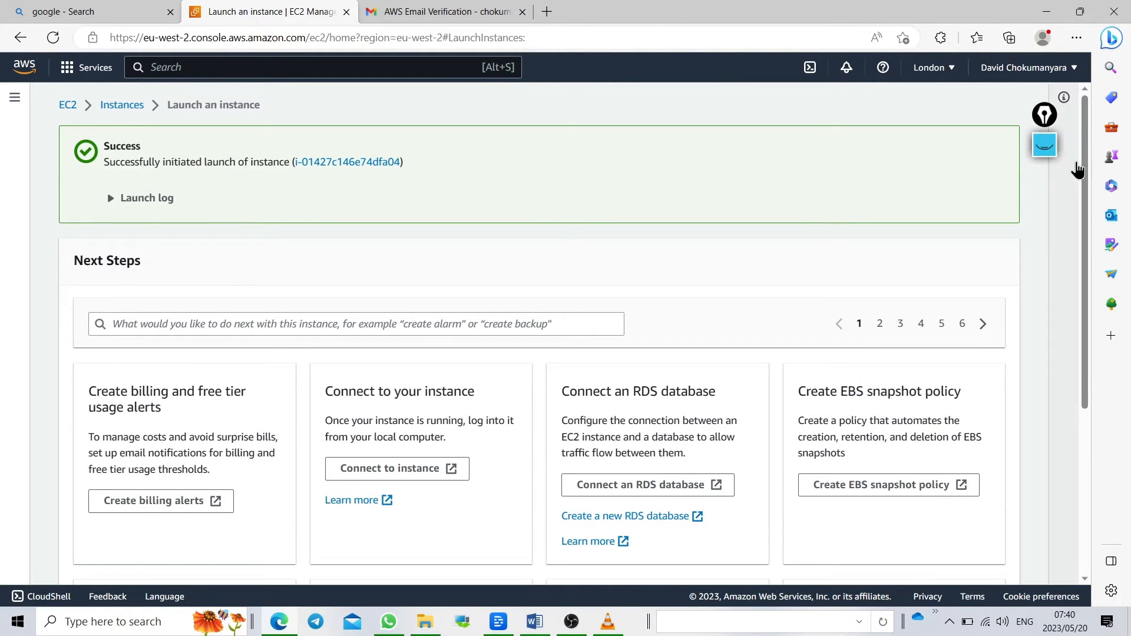
# Scroll down the launch Success page to review the Next Steps options
pyautogui.scroll(-3)
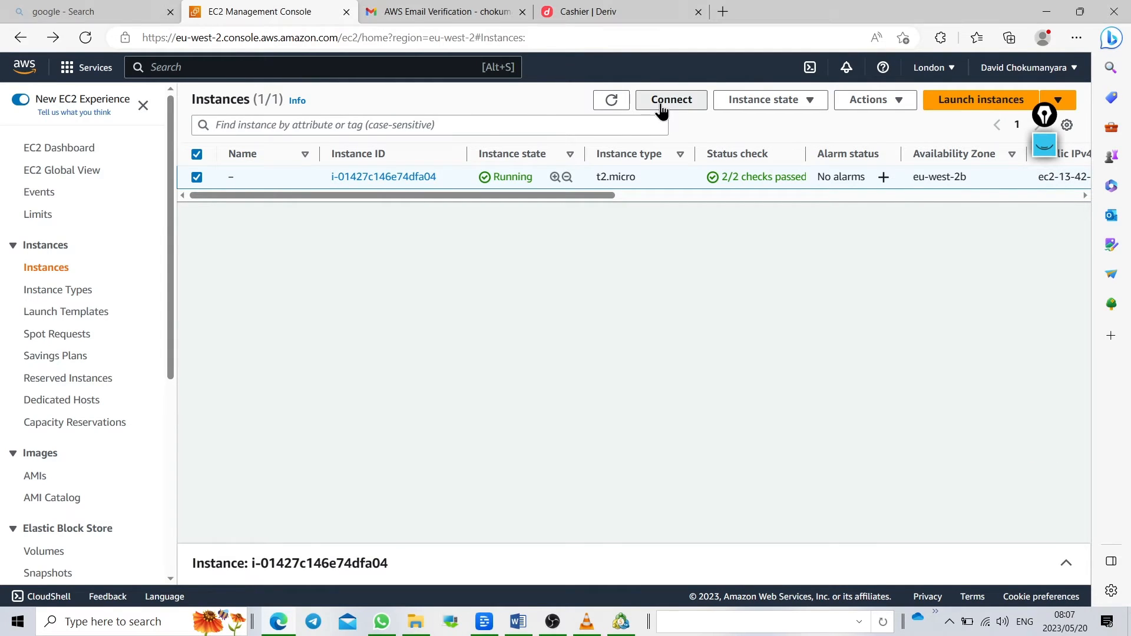
# Open the Connect page for the running Windows Server instance
pyautogui.click(671, 99)
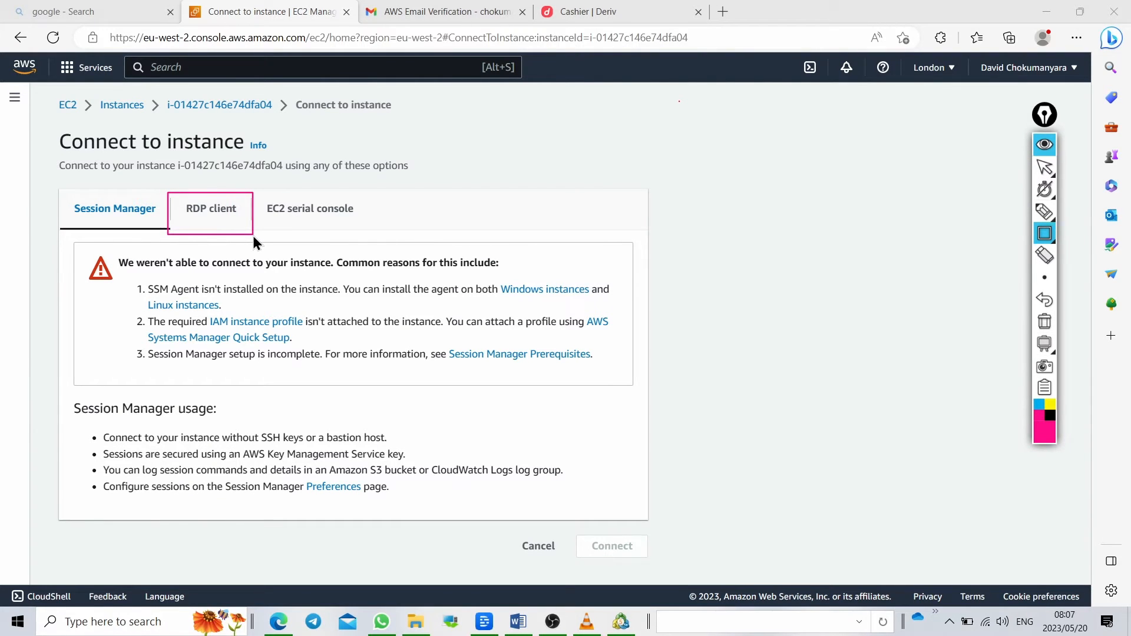
pyautogui.moveTo(1117, 266)
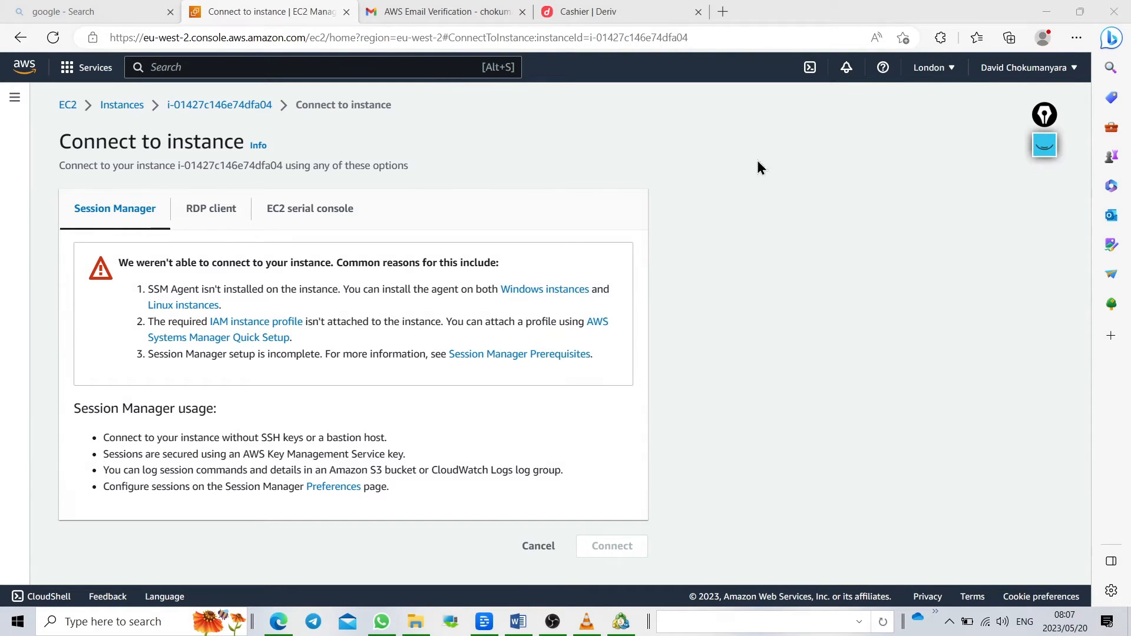
# Download the remote desktop file from the RDP client tab and keep it in Downloads
pyautogui.click(211, 208)
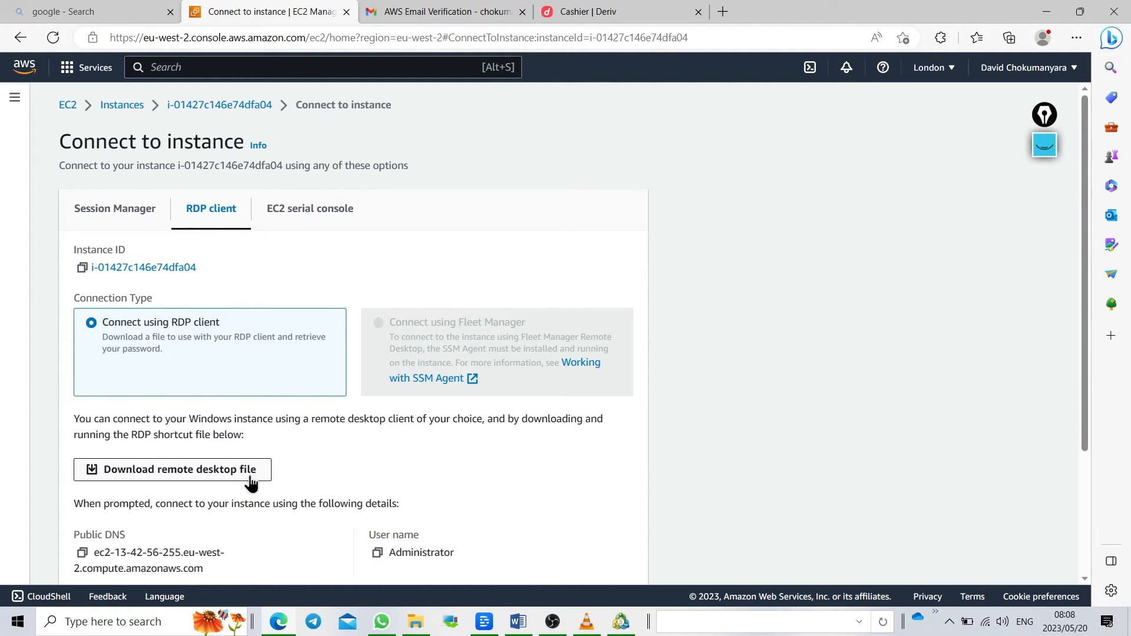
pyautogui.click(172, 469)
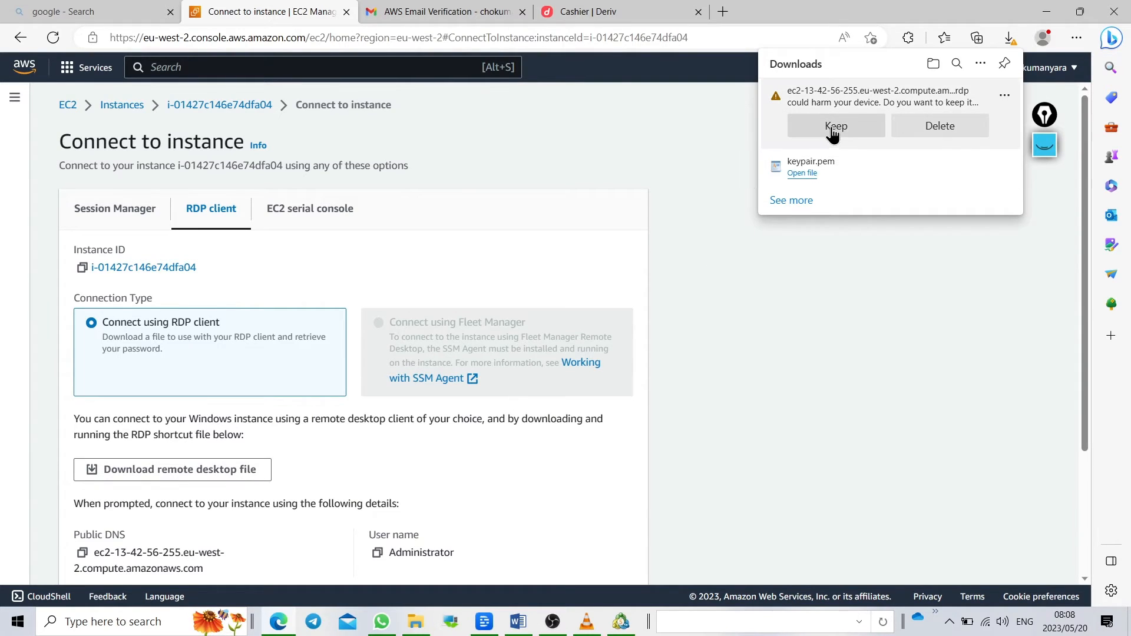
pyautogui.click(835, 125)
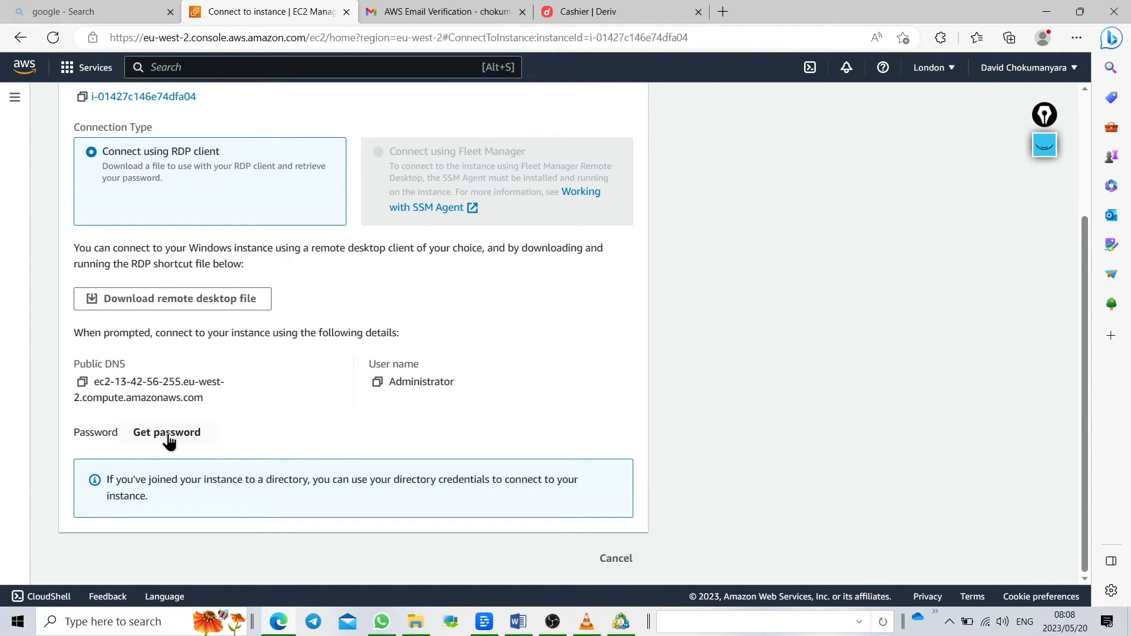
pyautogui.moveTo(1090, 332)
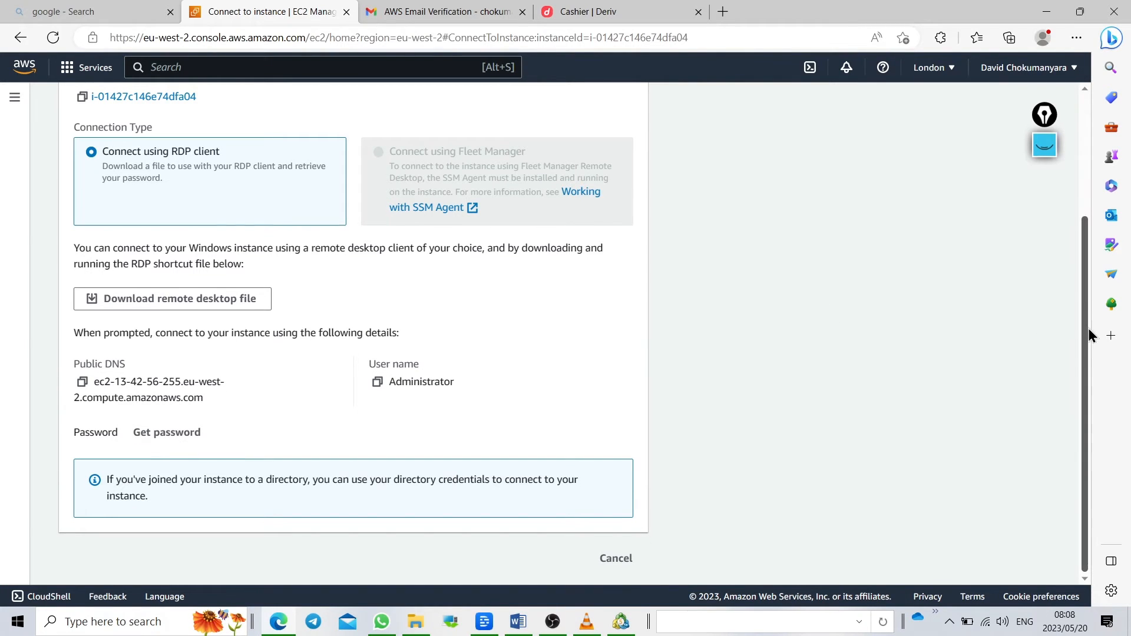
pyautogui.scroll(3)
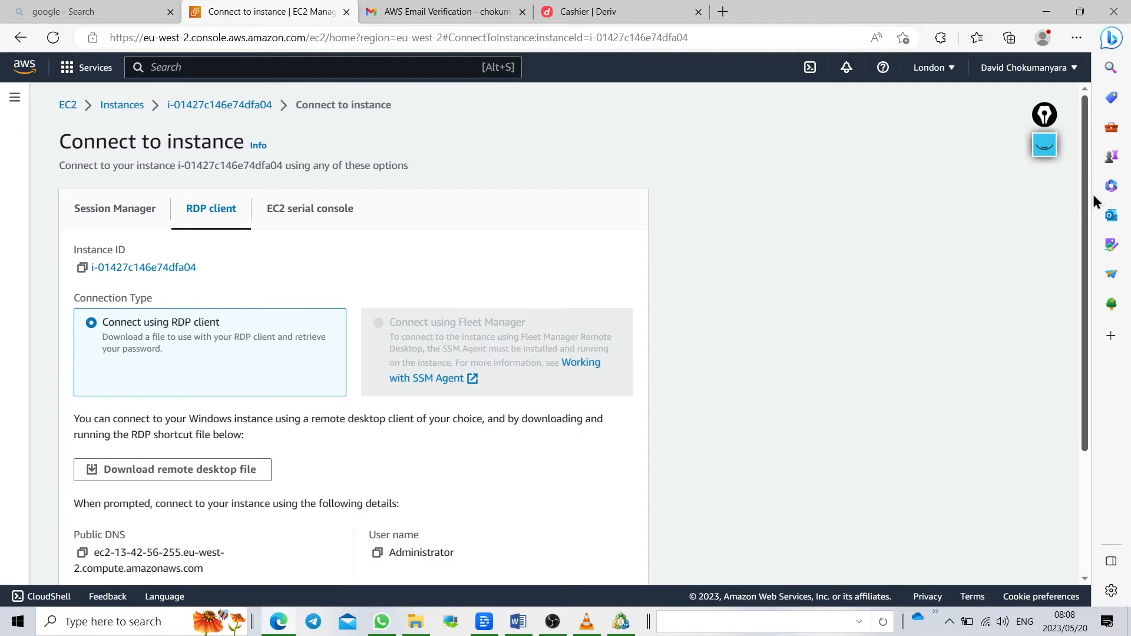
pyautogui.scroll(-3)
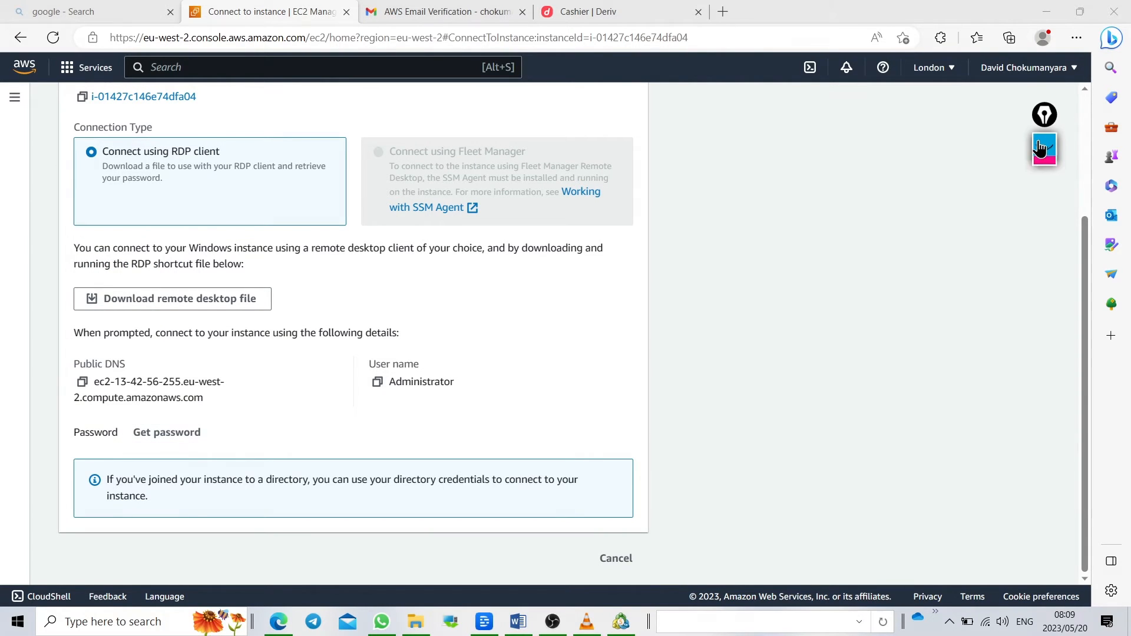
pyautogui.click(167, 431)
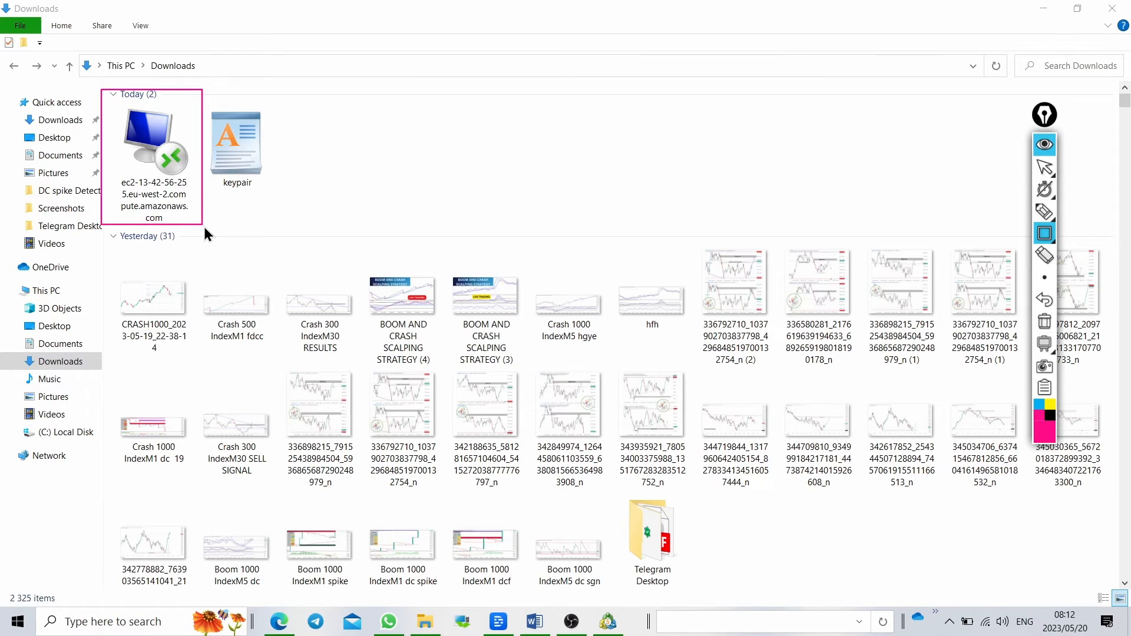
pyautogui.moveTo(936, 179)
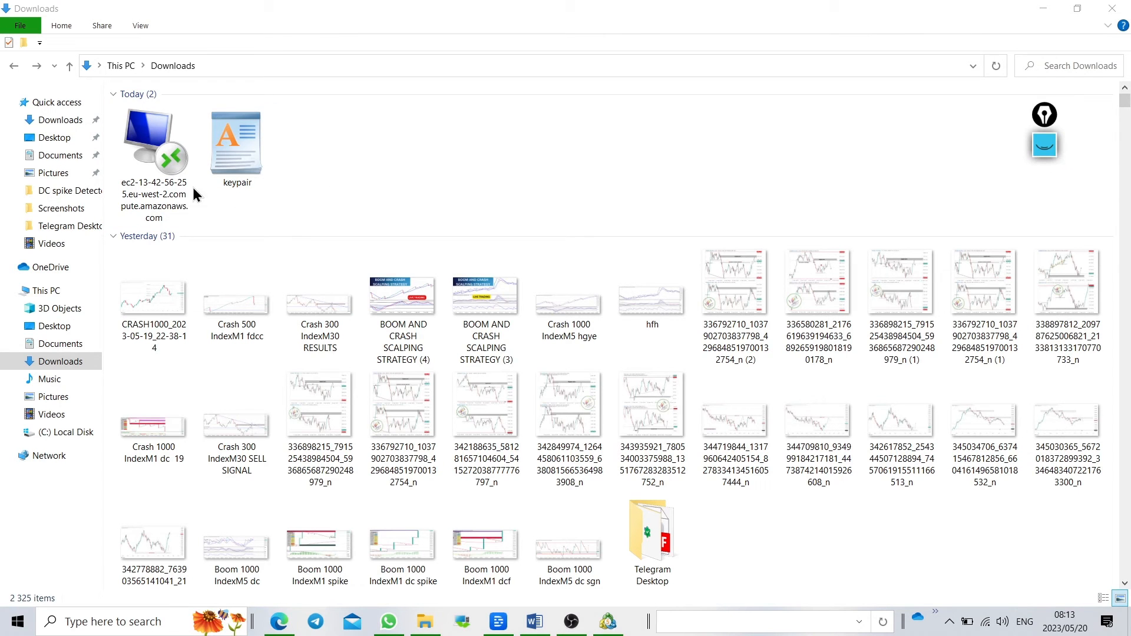
# Open the downloaded .rdp file in Downloads and accept the unknown-publisher connection warning
pyautogui.click(153, 144)
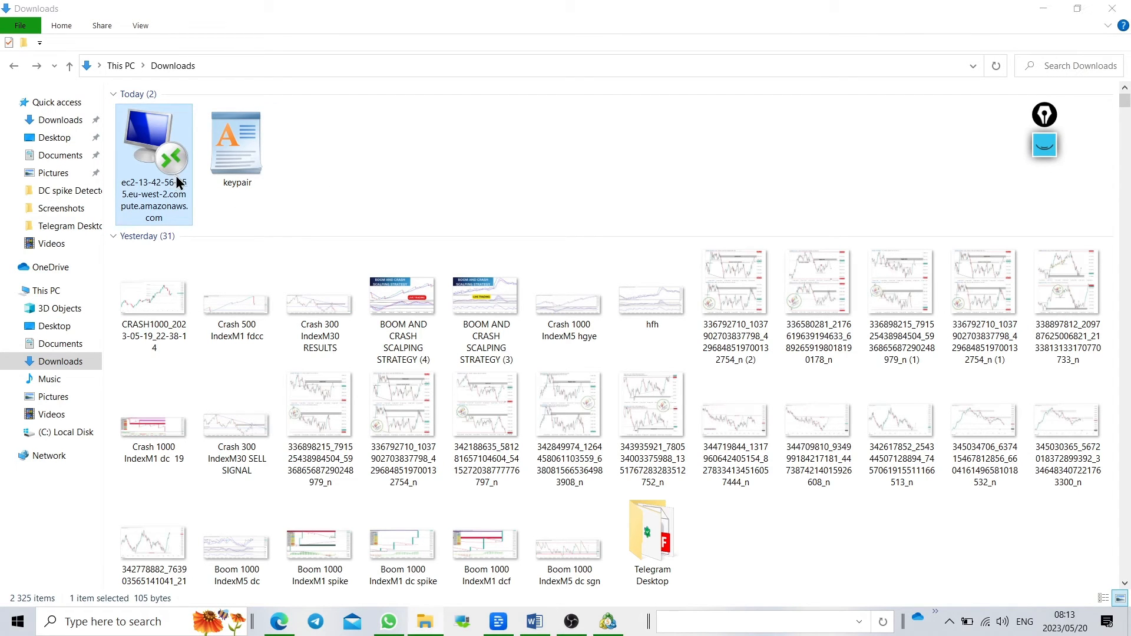
pyautogui.doubleClick(154, 140)
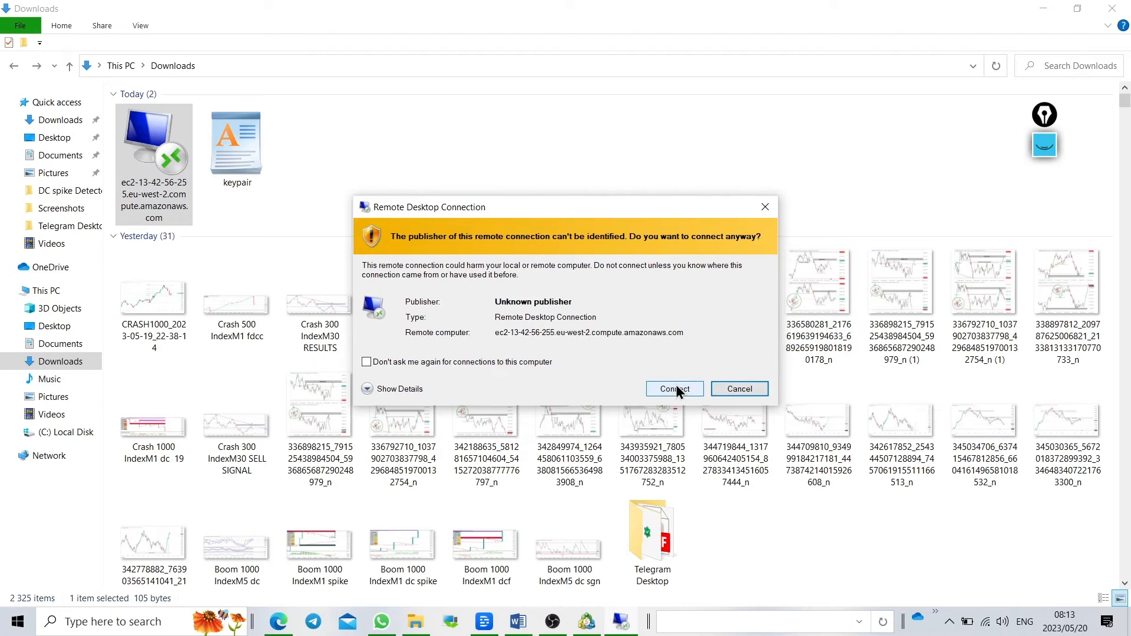
pyautogui.click(673, 389)
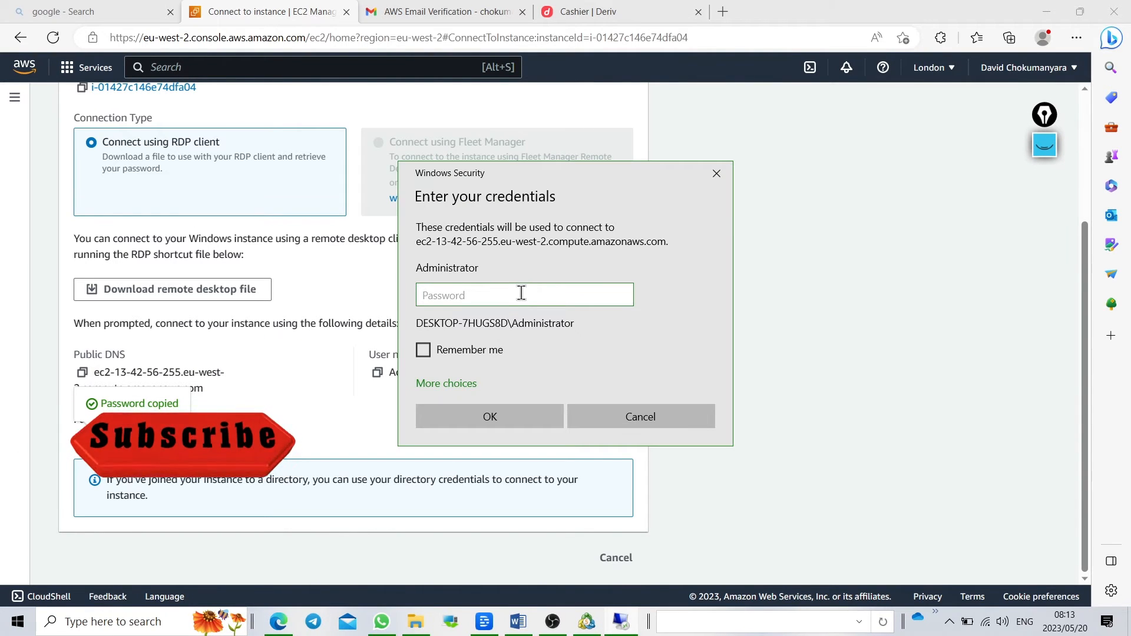
# Paste the copied Administrator password, sign in, and accept the certificate warning
pyautogui.rightClick(520, 294)
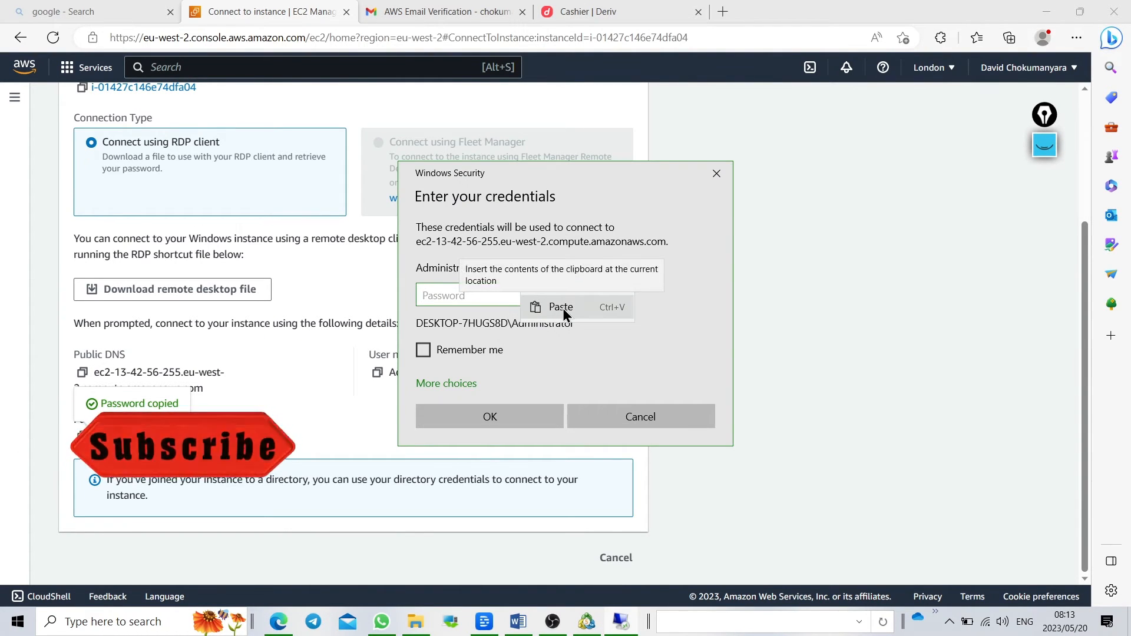
pyautogui.click(560, 306)
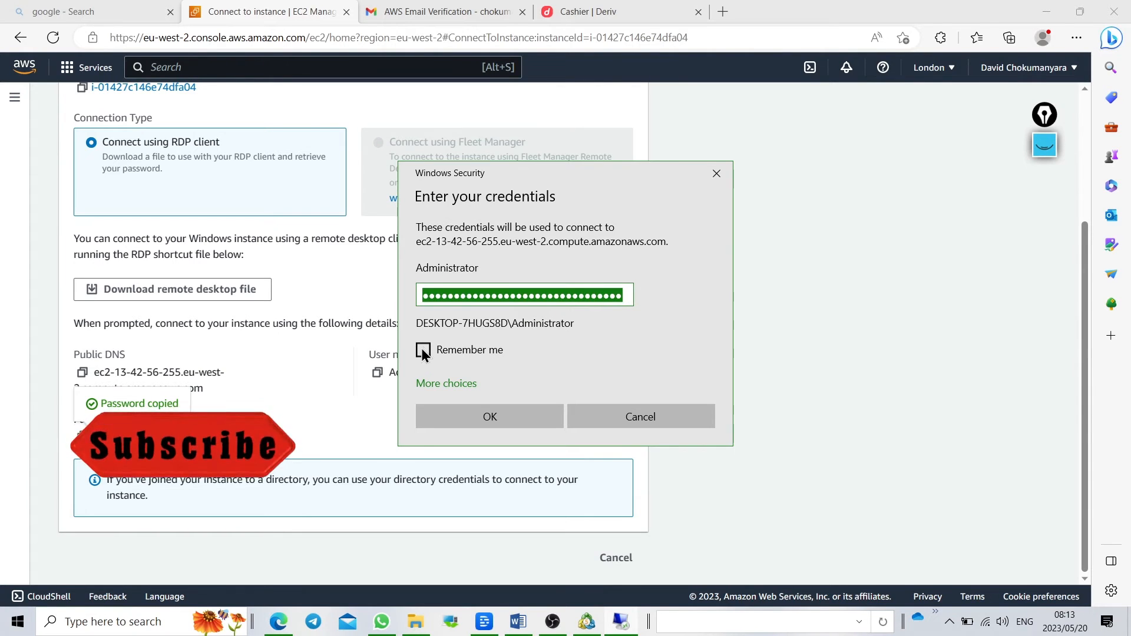
pyautogui.click(488, 416)
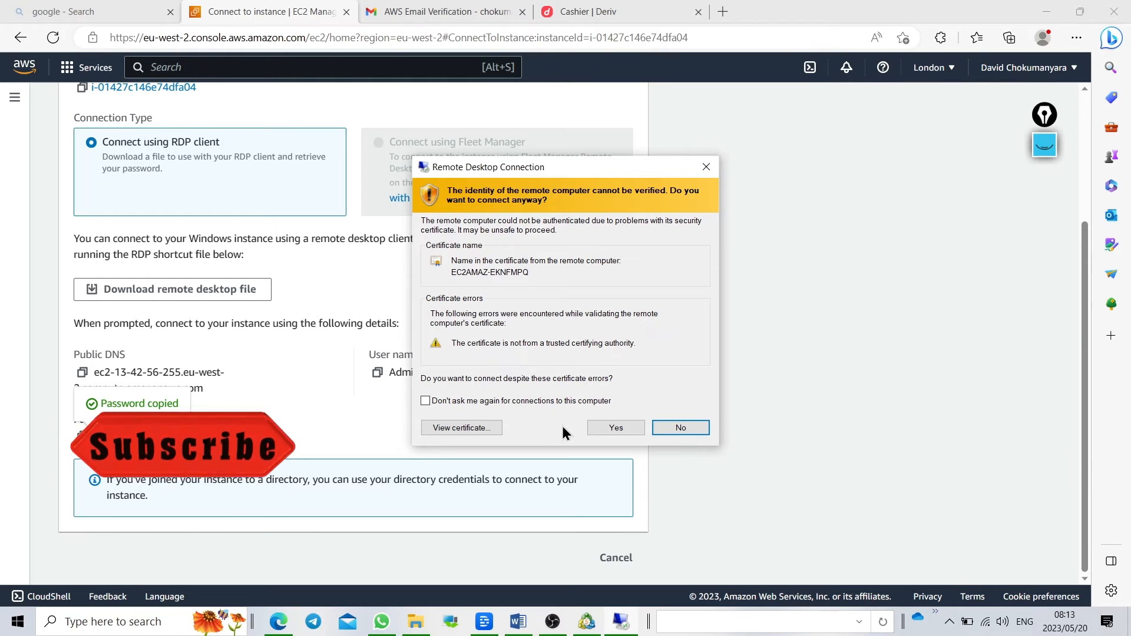
pyautogui.click(615, 427)
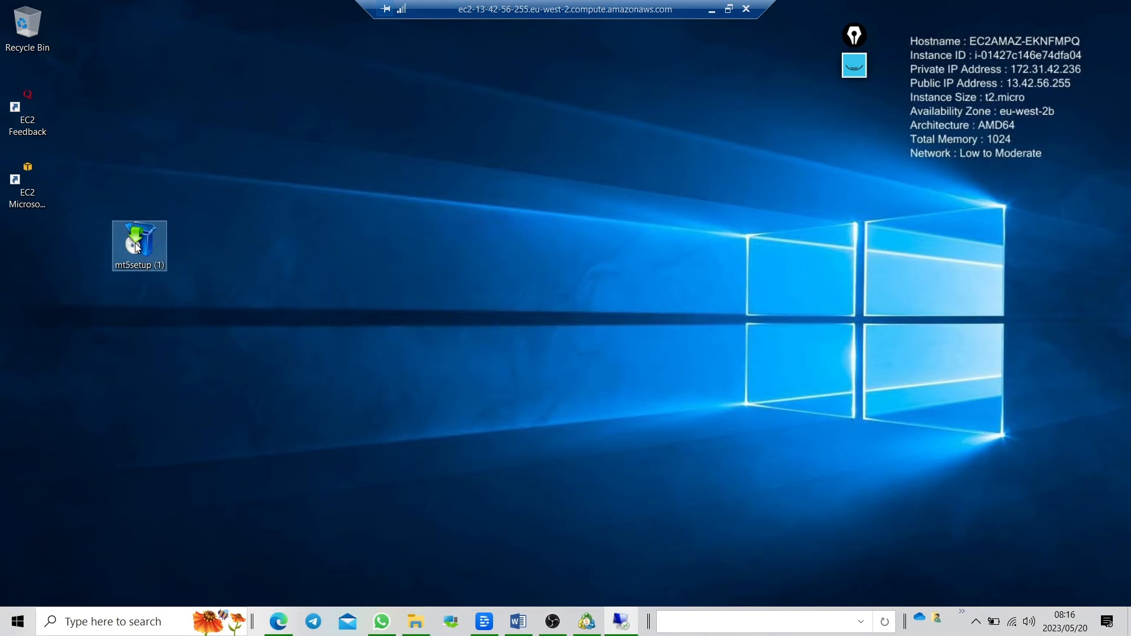
# Run mt5setup, accept the license, finish installing, and launch MetaTrader 5 from its desktop shortcut
pyautogui.doubleClick(139, 246)
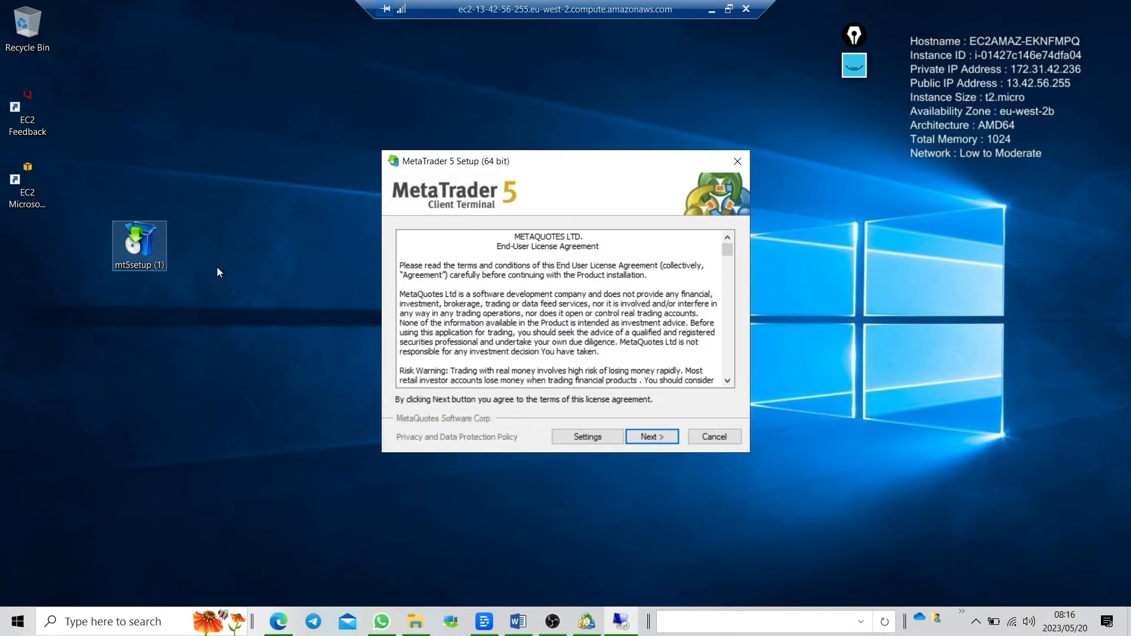
pyautogui.click(650, 437)
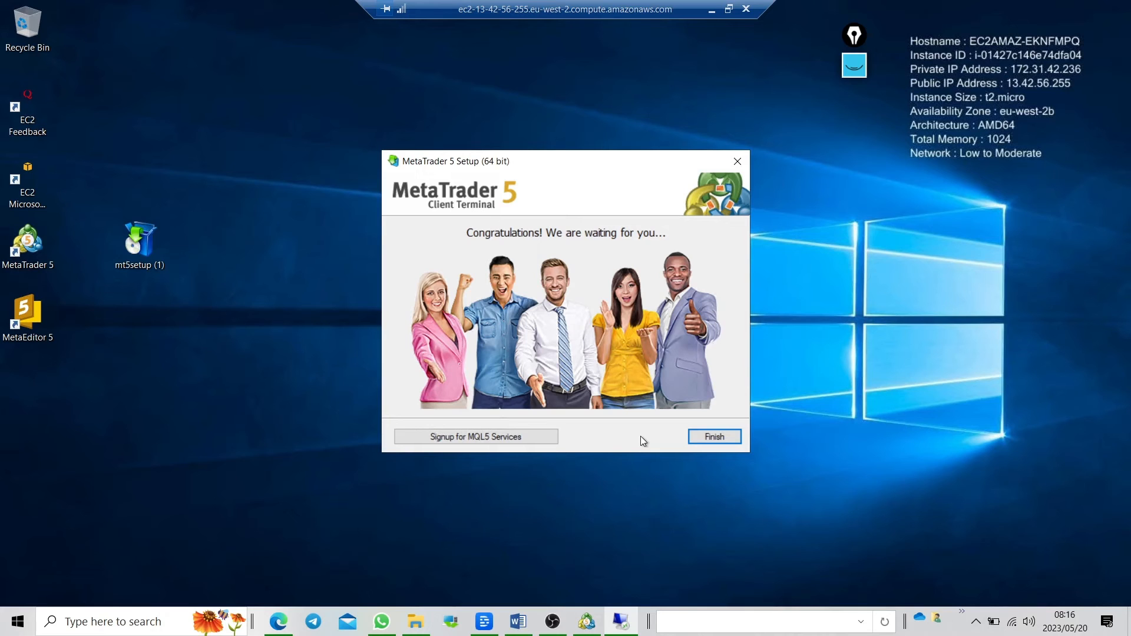
pyautogui.click(713, 437)
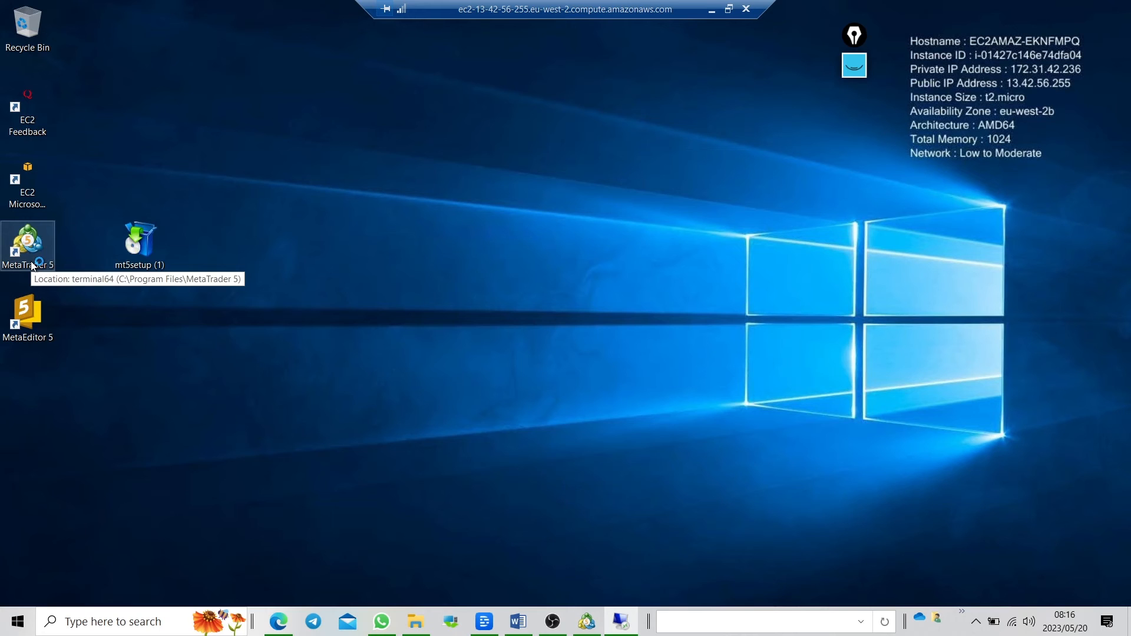
pyautogui.doubleClick(27, 245)
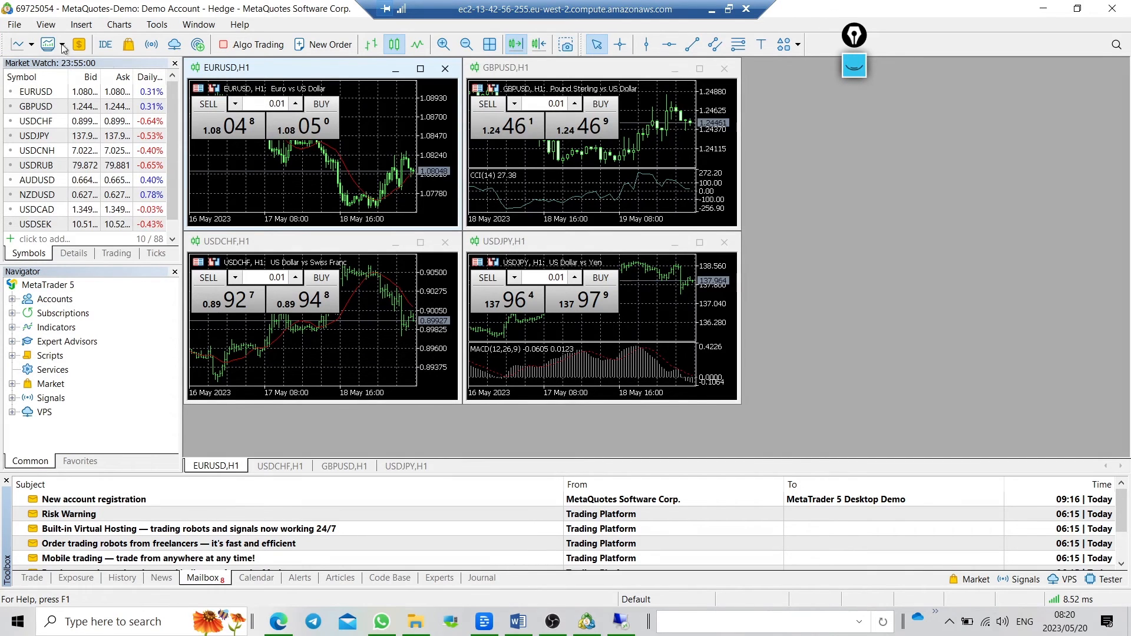
# Search brokers for 'deriv', pick Deriv Limited, and choose connecting an existing trade account
pyautogui.click(13, 23)
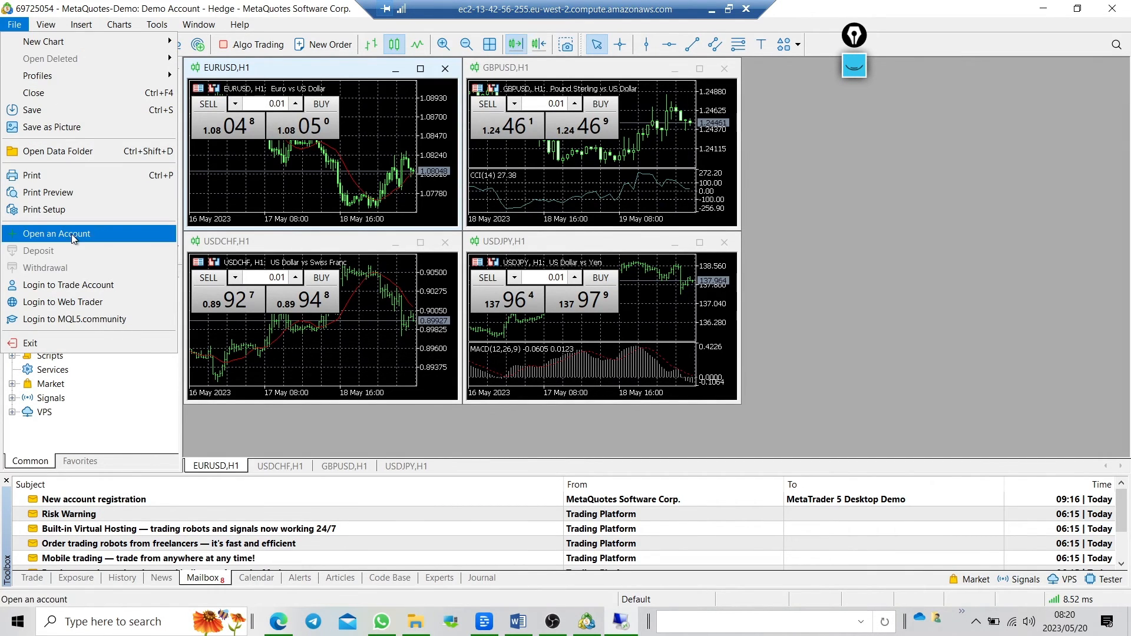
pyautogui.moveTo(94, 238)
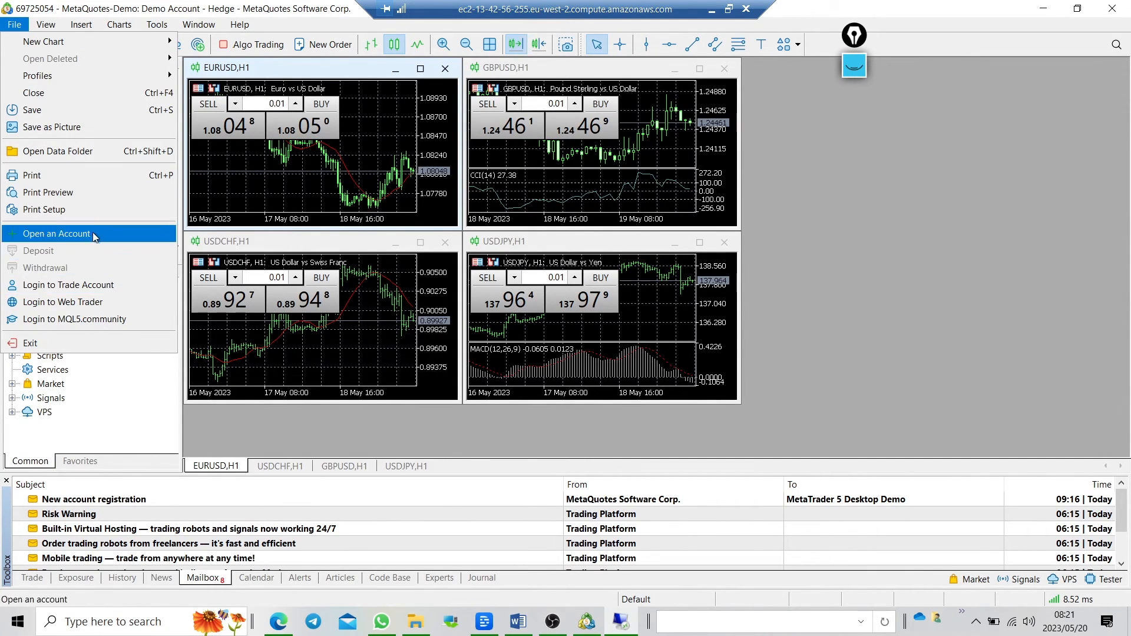
pyautogui.moveTo(57, 242)
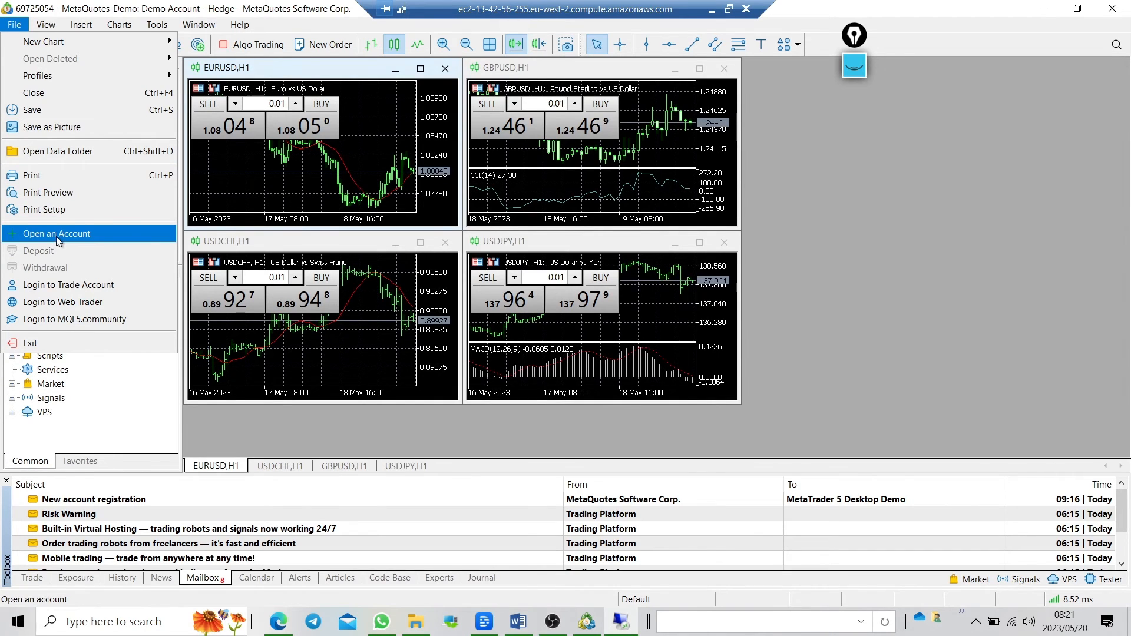
pyautogui.click(56, 233)
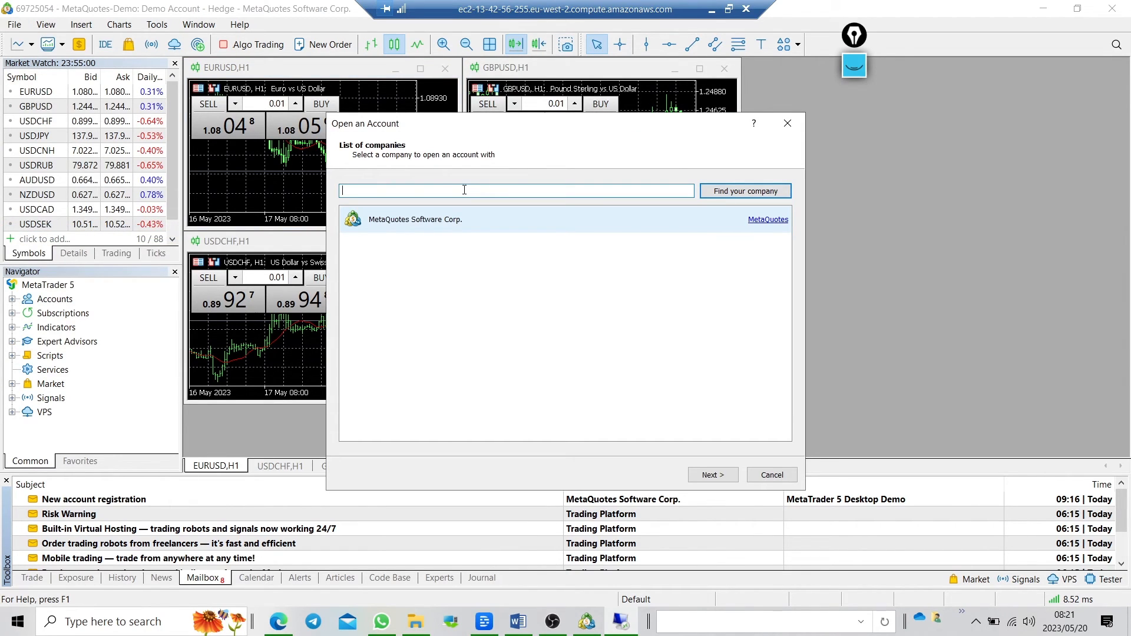
pyautogui.write('deri')
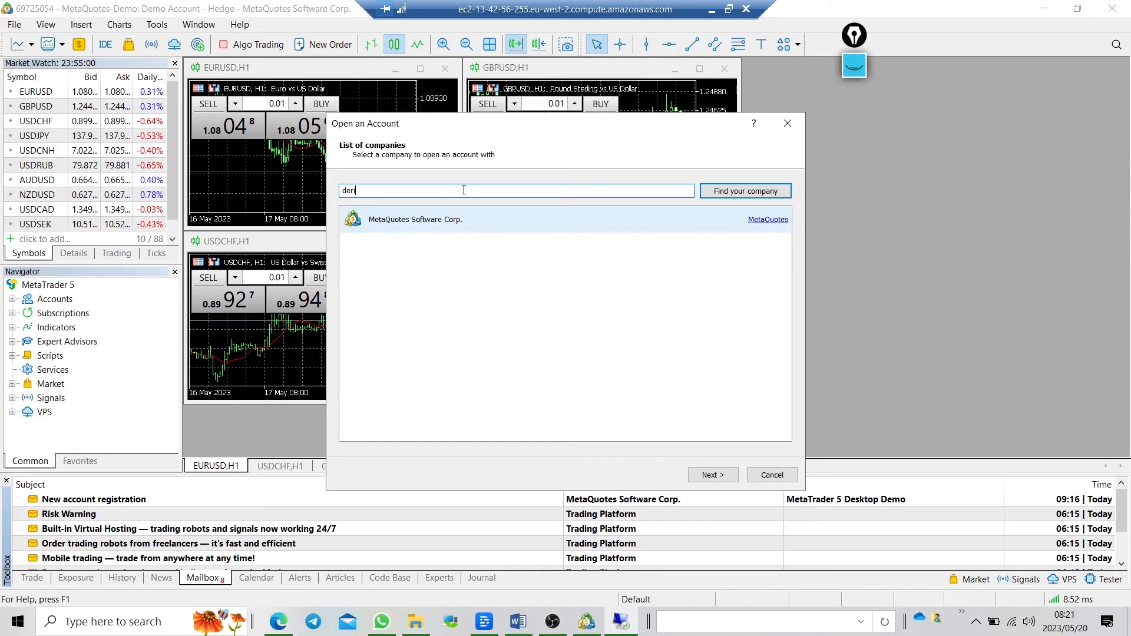
pyautogui.write('v')
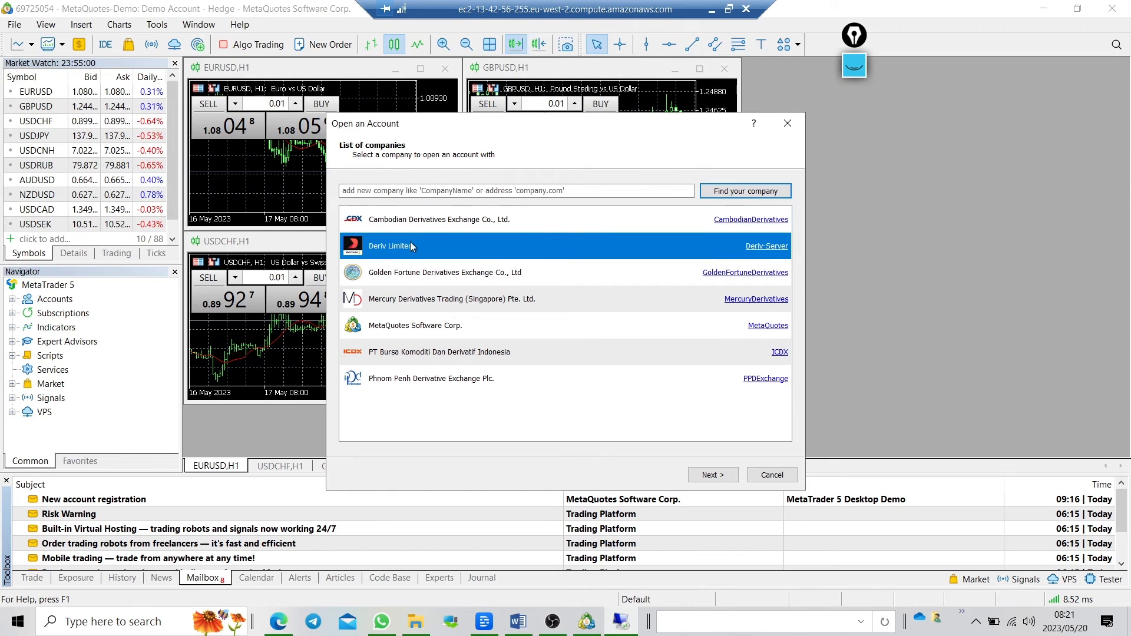
pyautogui.click(712, 475)
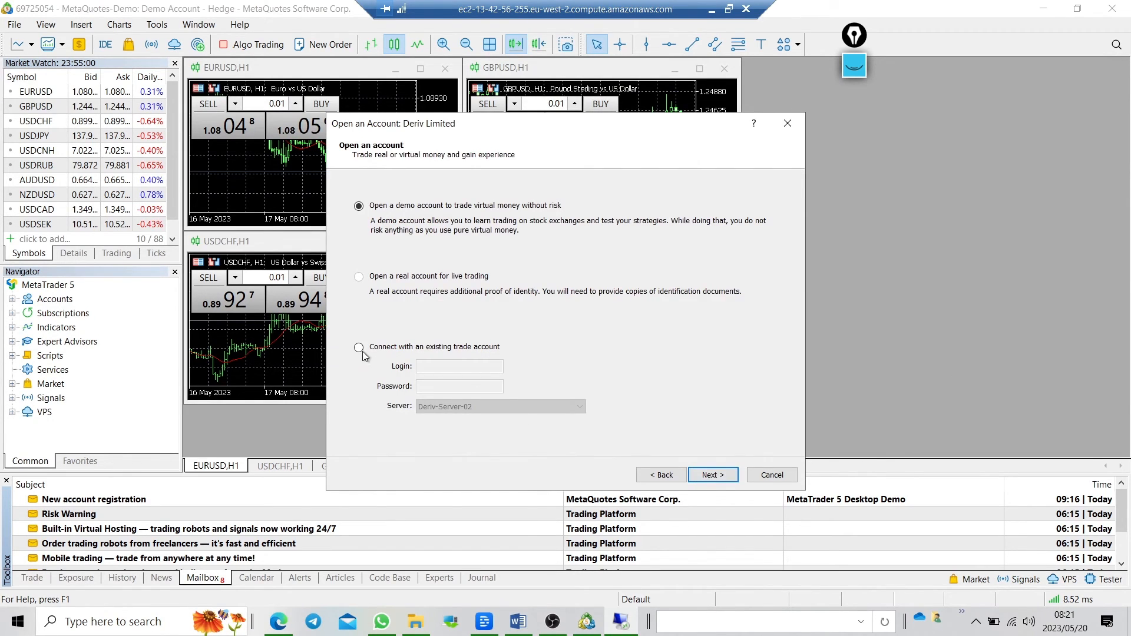
pyautogui.click(358, 348)
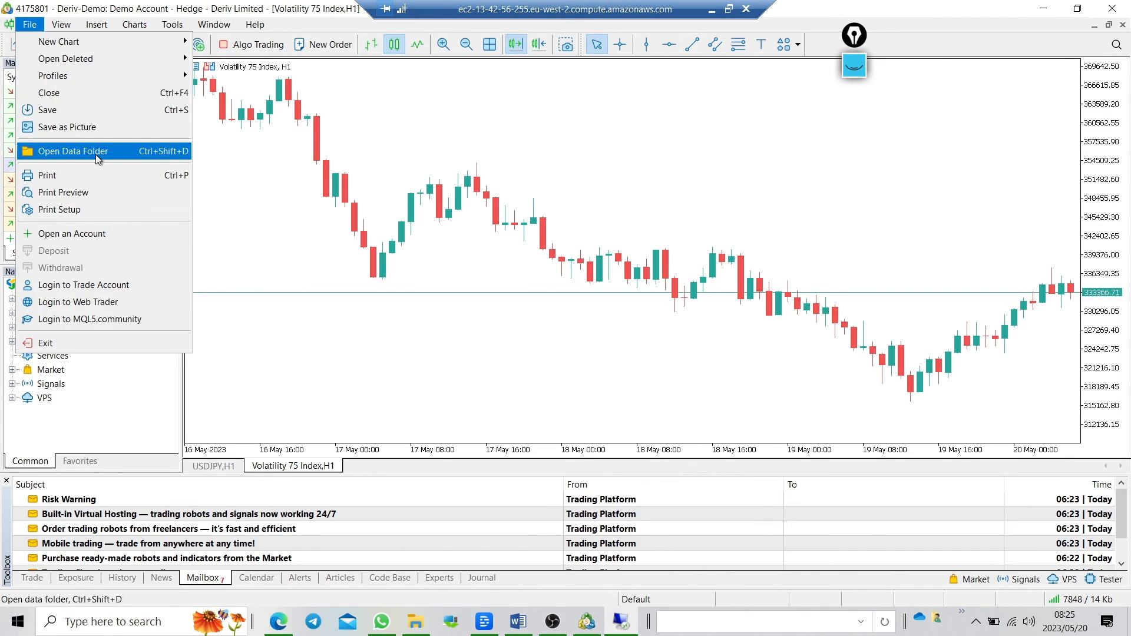
# Open the MetaTrader 5 data folder and enter its MQL5 directory
pyautogui.click(72, 151)
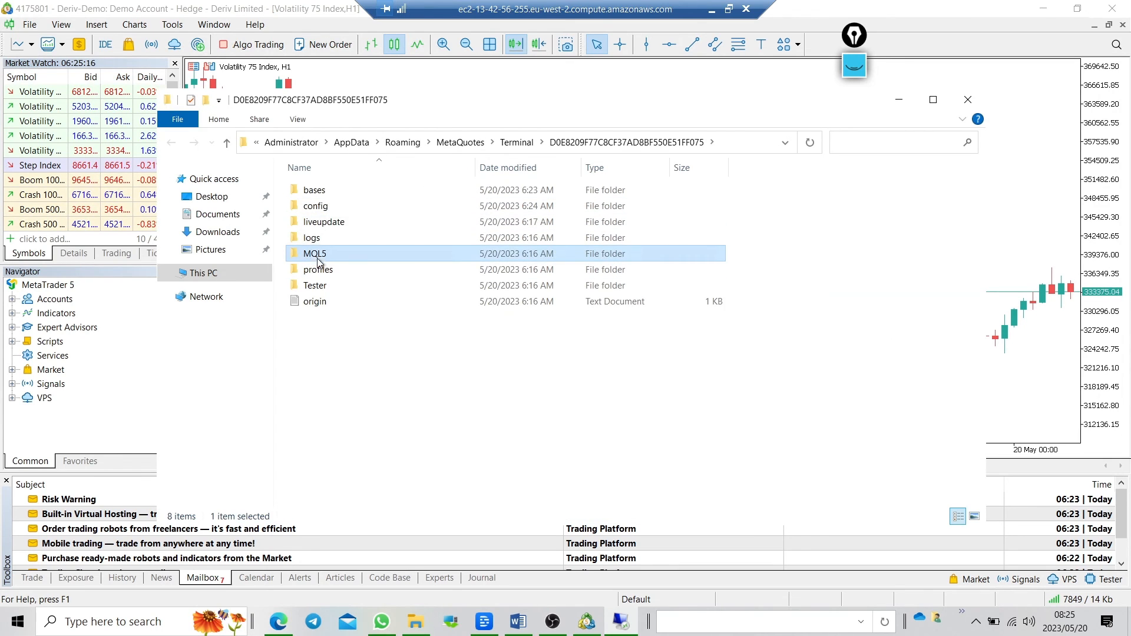
pyautogui.doubleClick(314, 254)
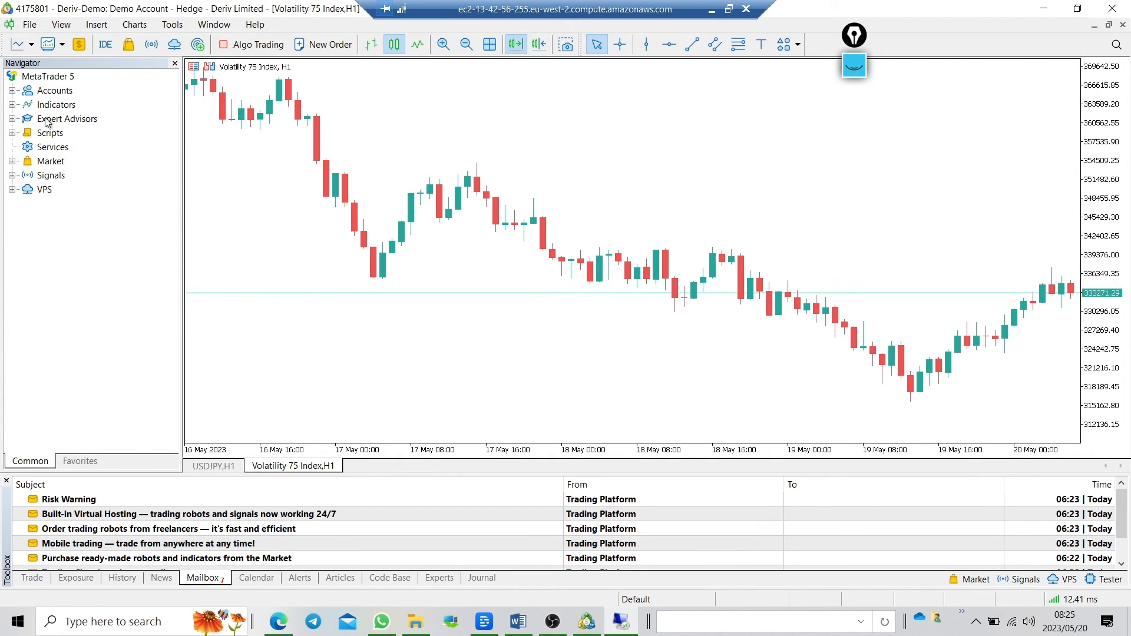
# Attach VOLATILITY 75 EA from Expert Advisors to the chart and enable algo trading
pyautogui.click(67, 119)
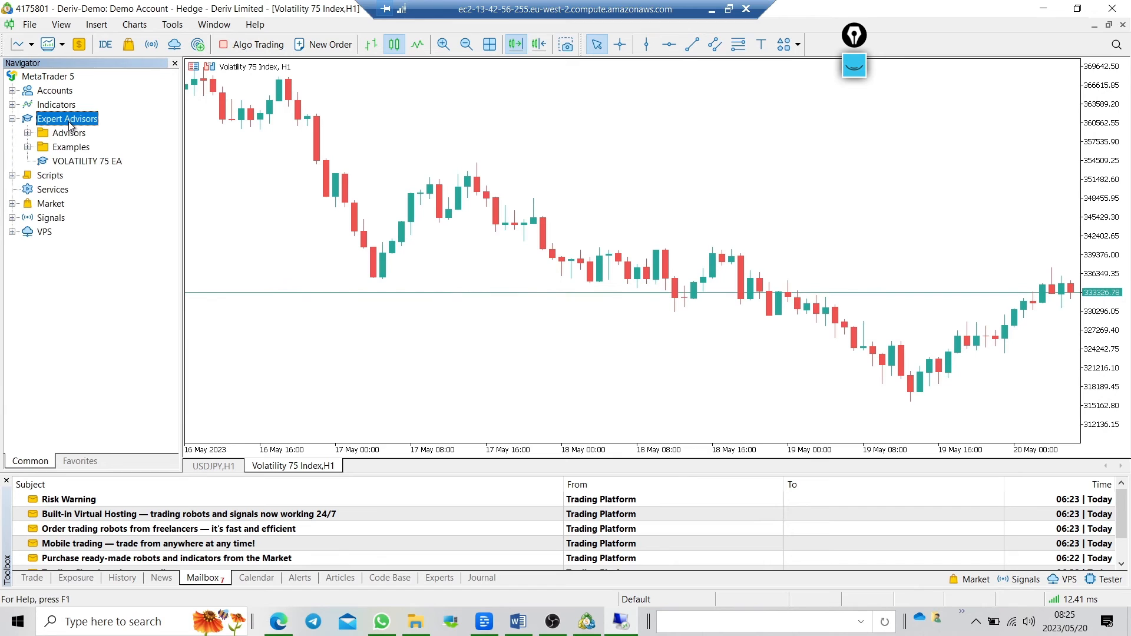
pyautogui.click(60, 24)
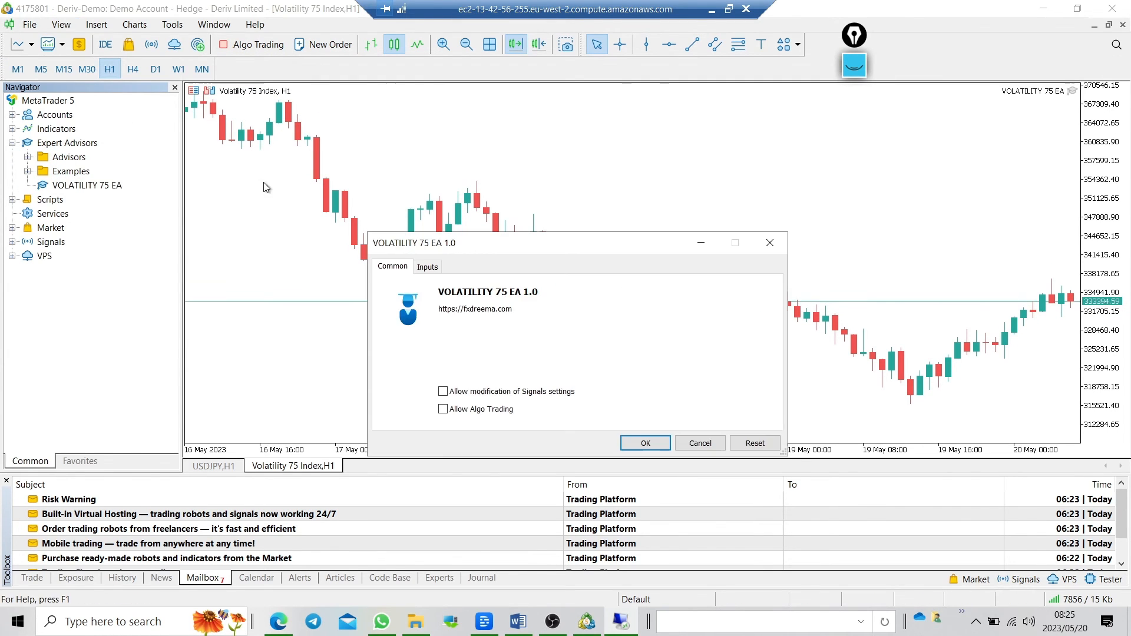
pyautogui.click(644, 443)
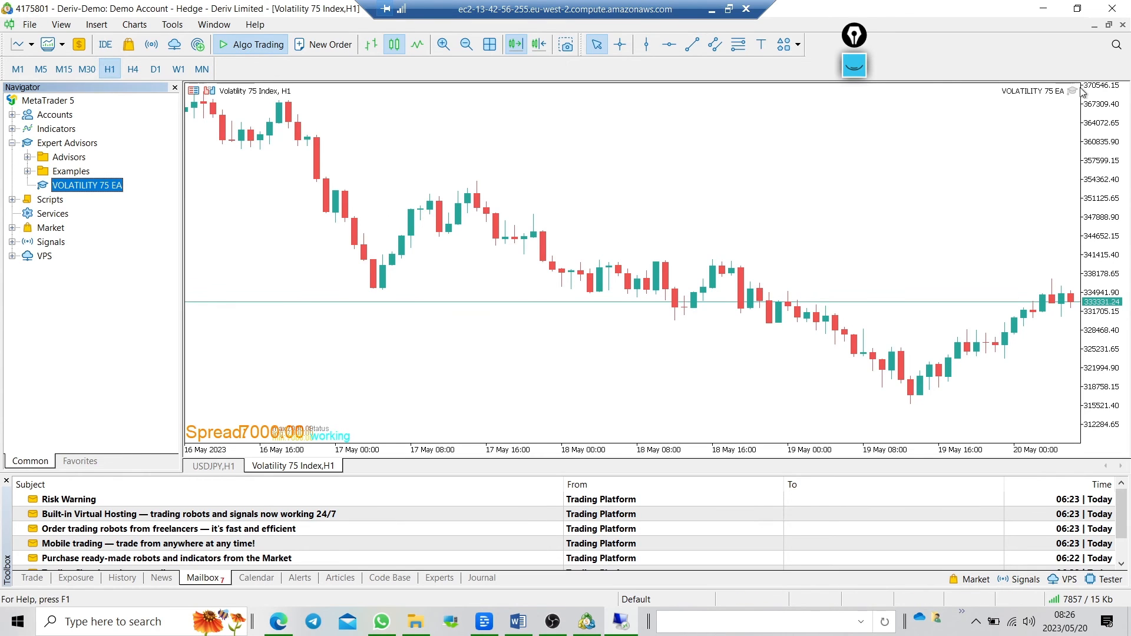
# In the EA's Inputs, set inp10_VolumeSize to 0.005
pyautogui.doubleClick(87, 185)
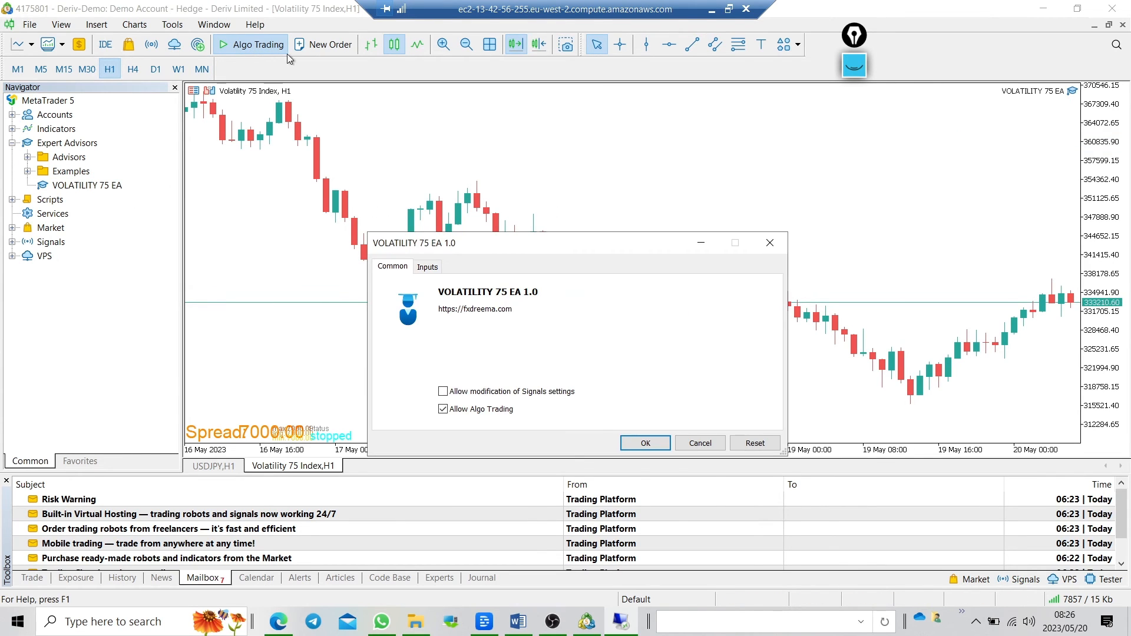
pyautogui.click(644, 443)
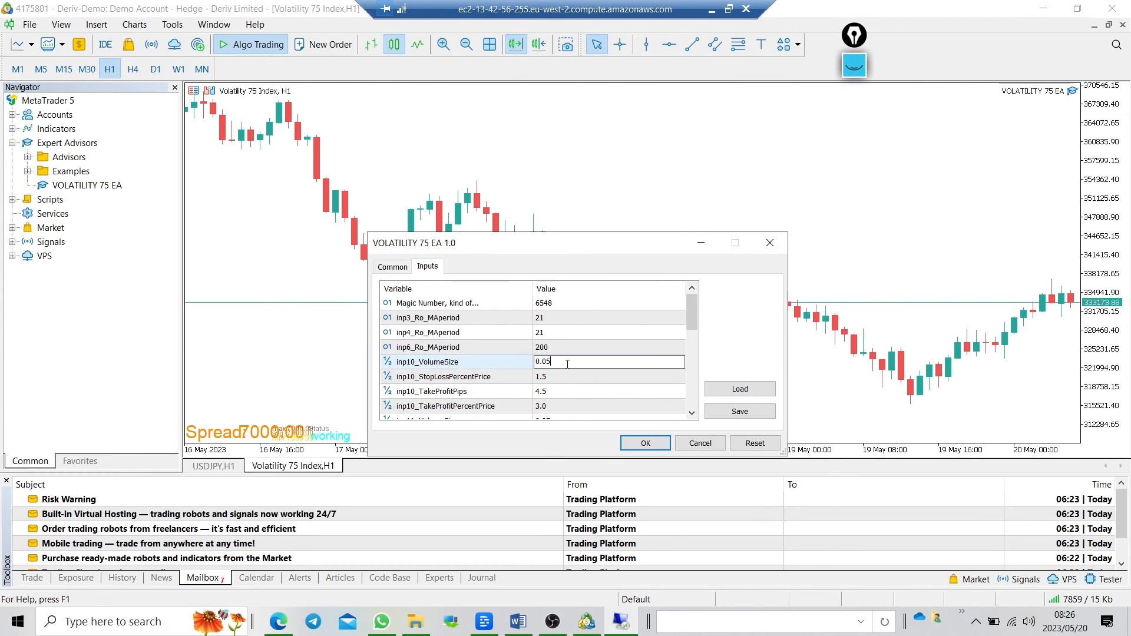
pyautogui.write('0.005')
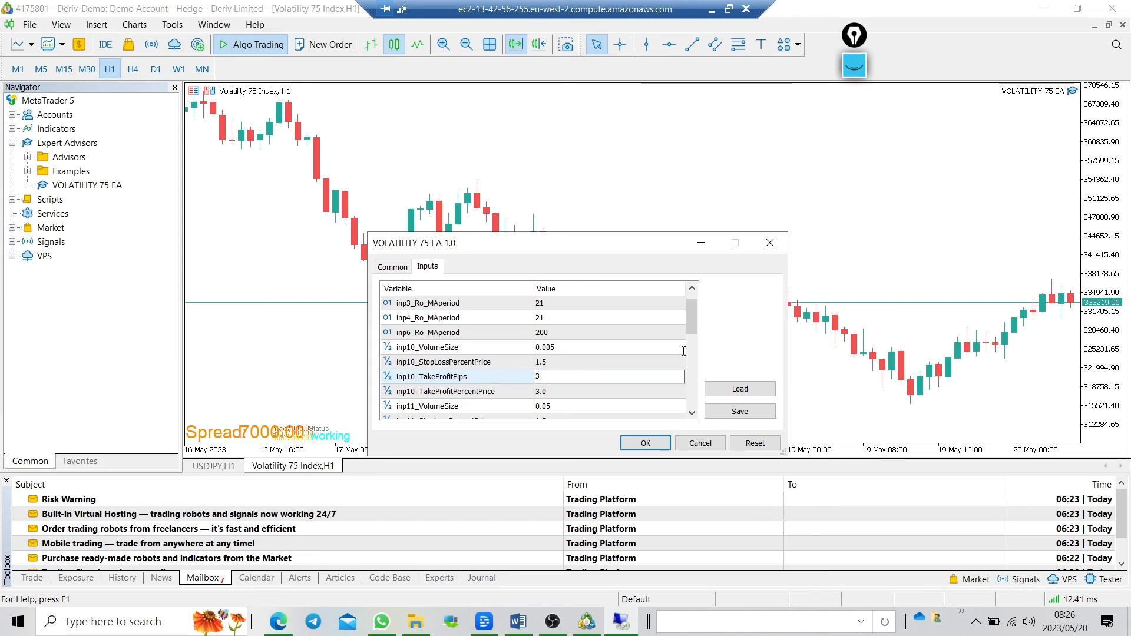
pyautogui.scroll(-3)
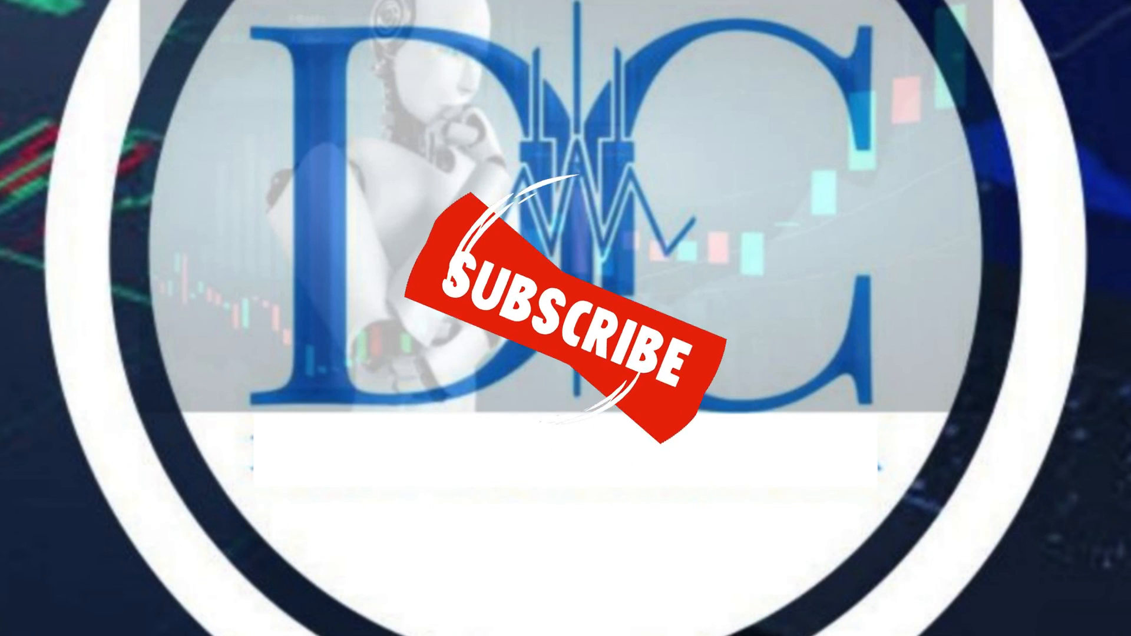
pyautogui.click(563, 317)
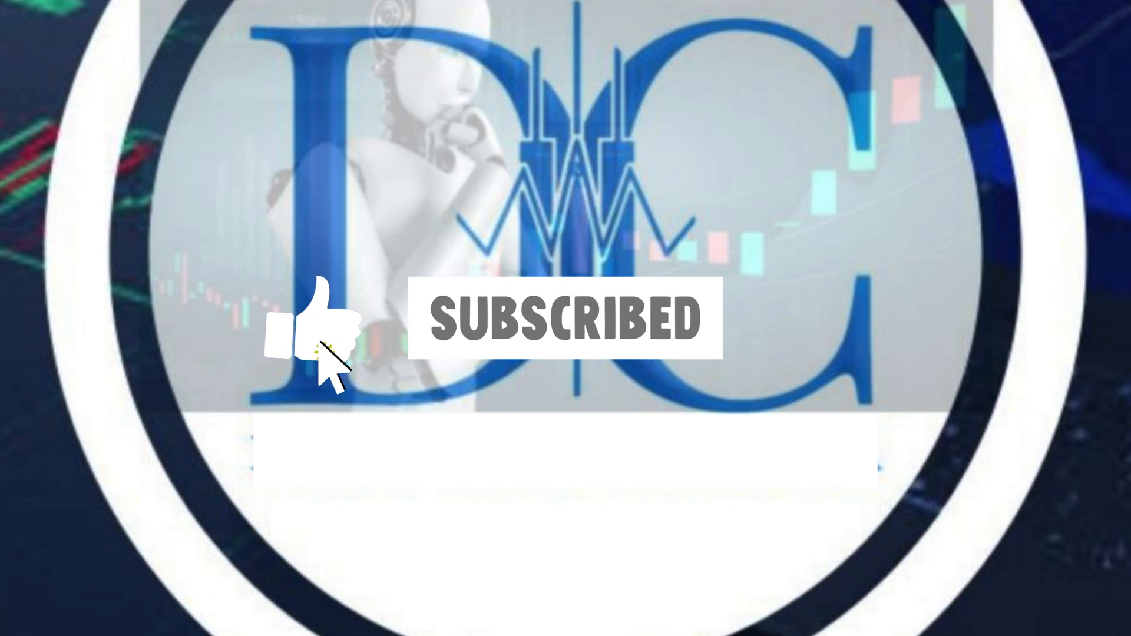